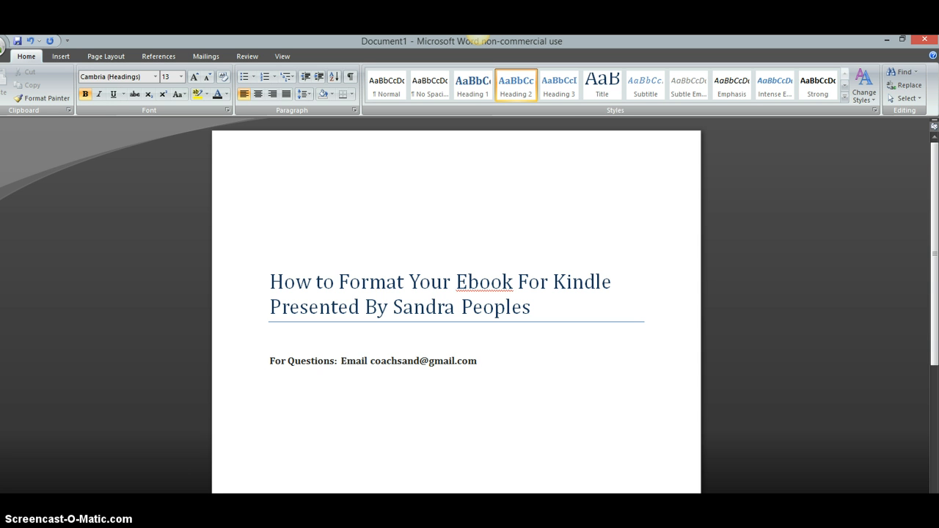
# Show the Home formatting commands and glance down to the contents page and back.
pyautogui.click(477, 360)
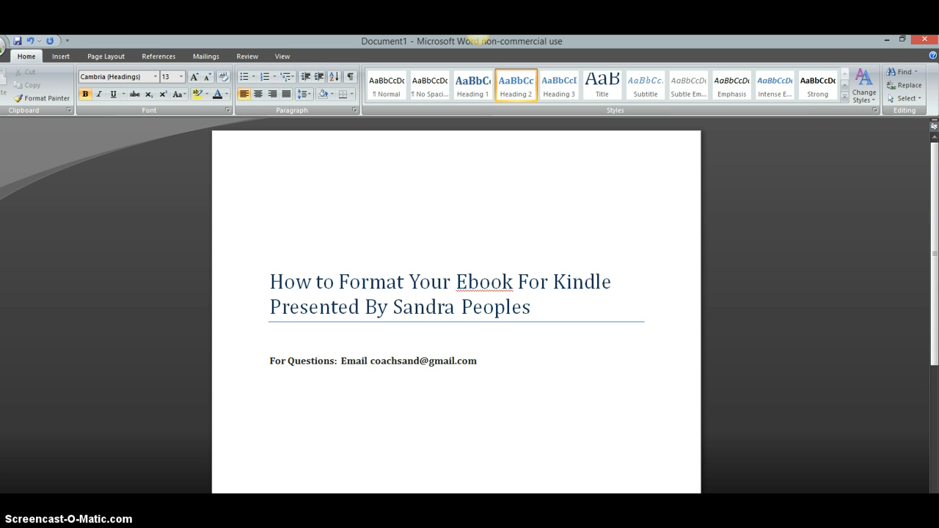
pyautogui.click(477, 360)
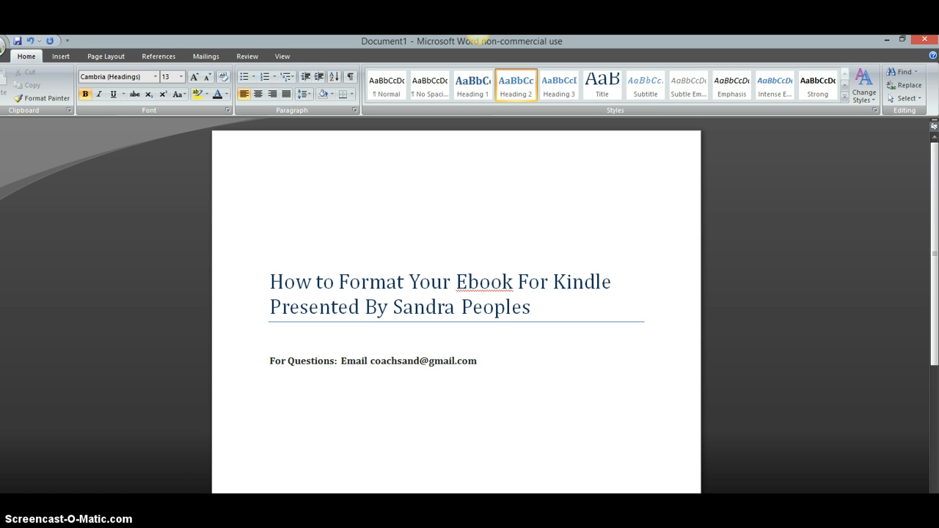
pyautogui.click(477, 361)
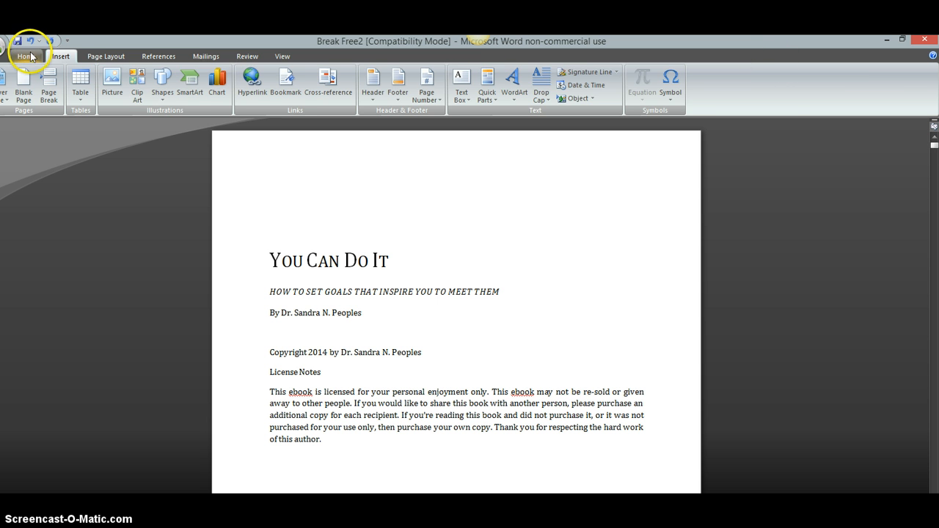
pyautogui.click(26, 56)
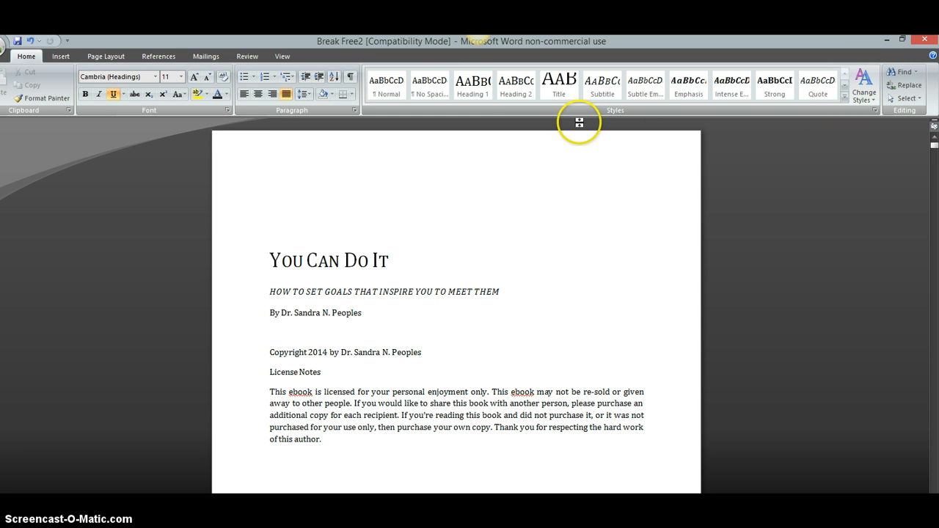
pyautogui.scroll(-3)
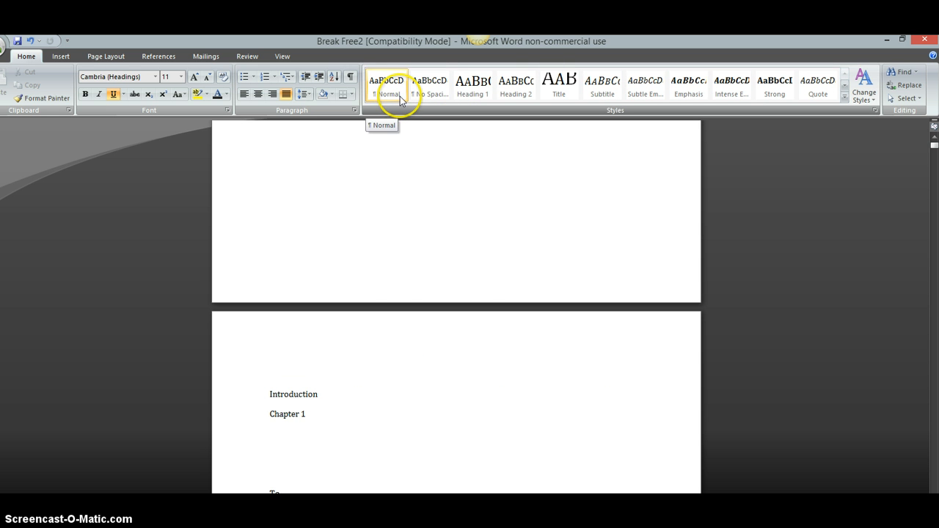
pyautogui.scroll(3)
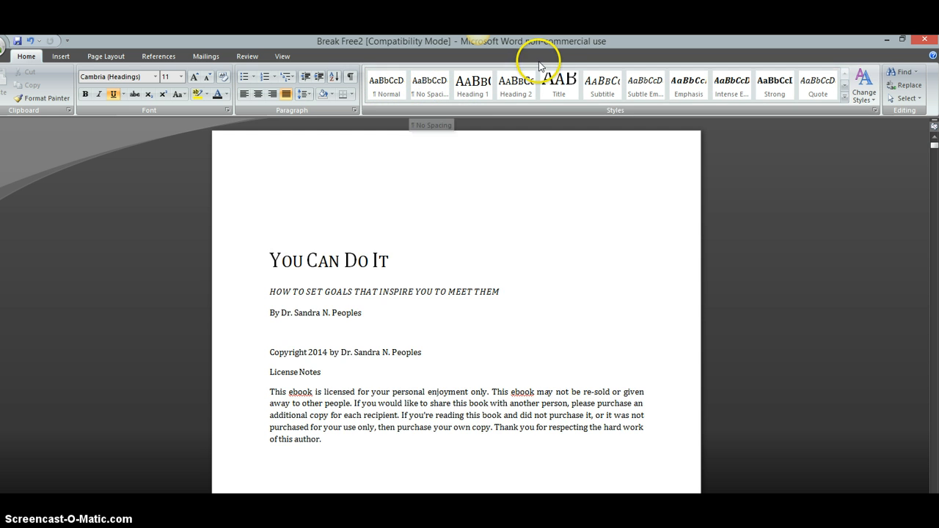
pyautogui.moveTo(732, 82)
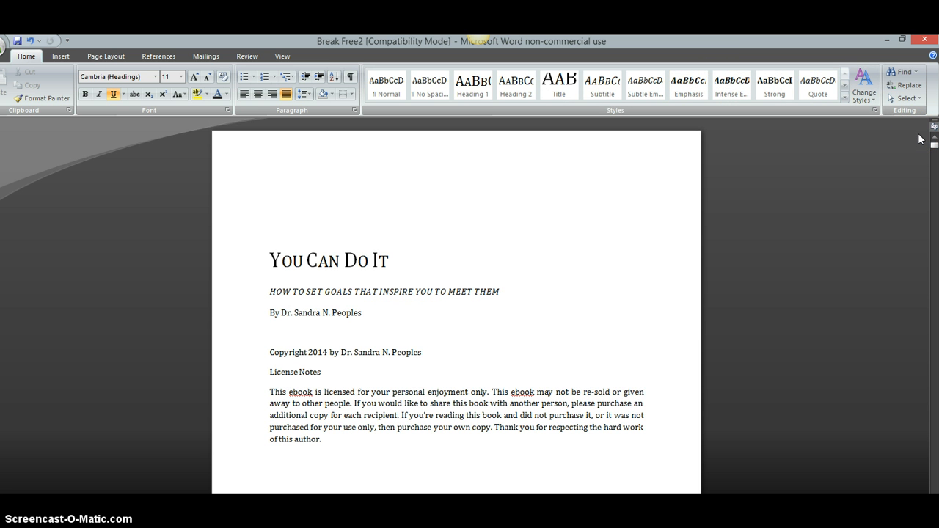
pyautogui.moveTo(899, 125)
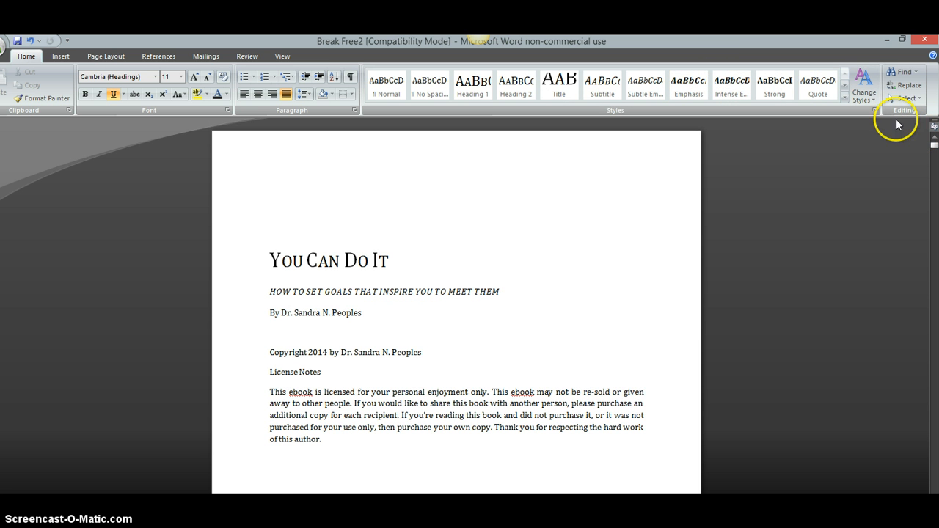
pyautogui.click(864, 83)
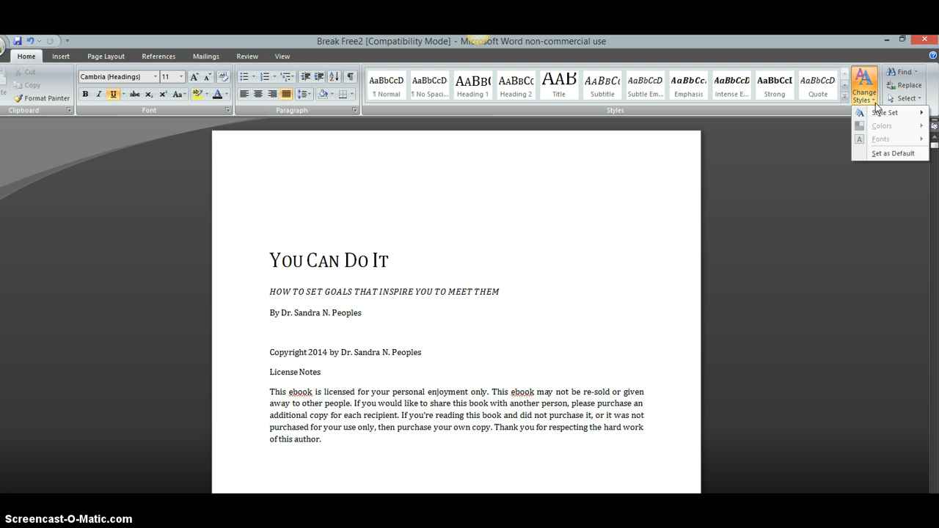
pyautogui.click(885, 113)
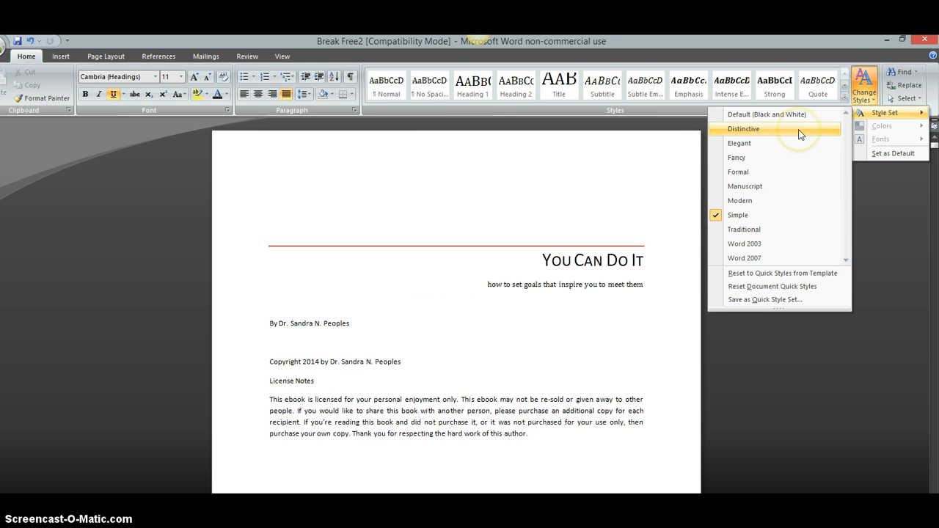
pyautogui.moveTo(739, 143)
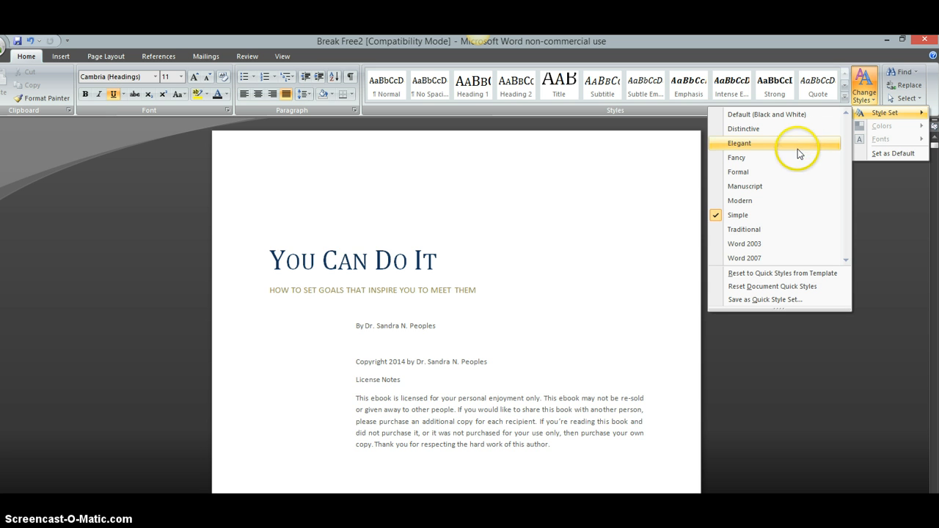
pyautogui.moveTo(738, 172)
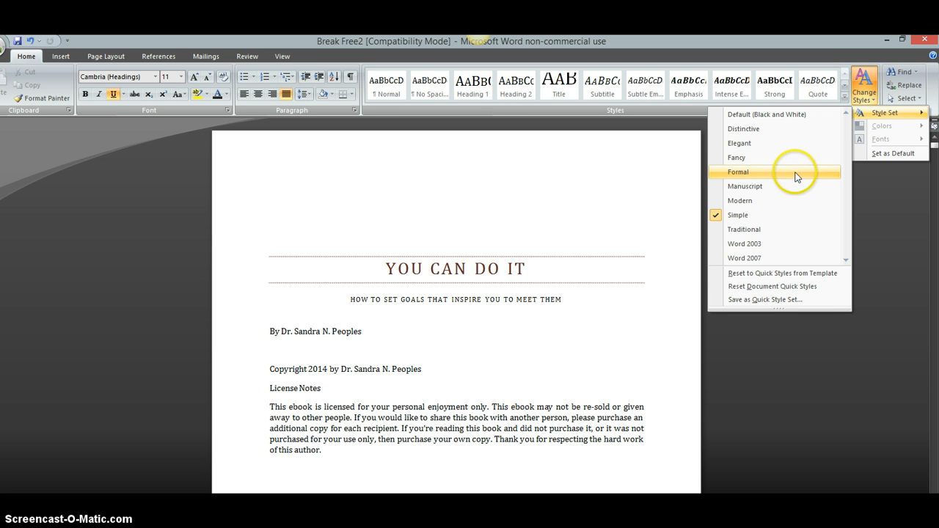
pyautogui.click(740, 201)
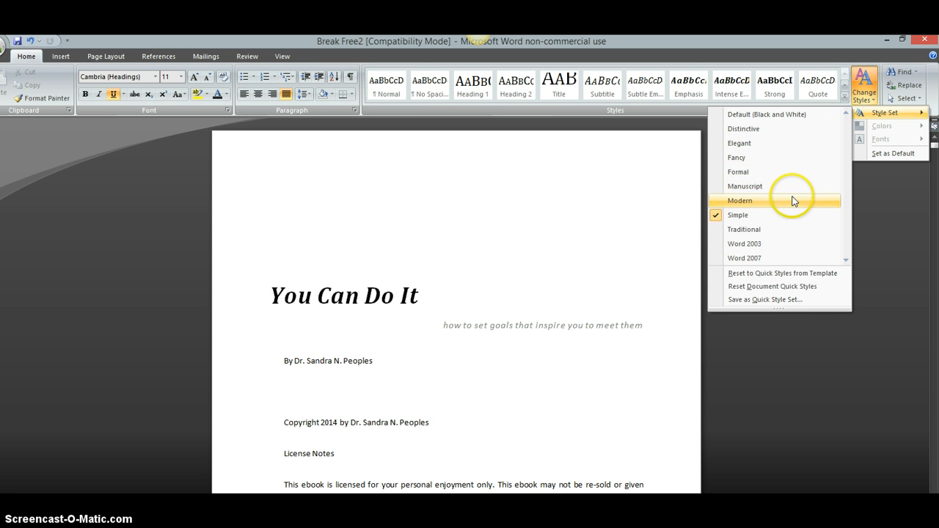
pyautogui.click(738, 214)
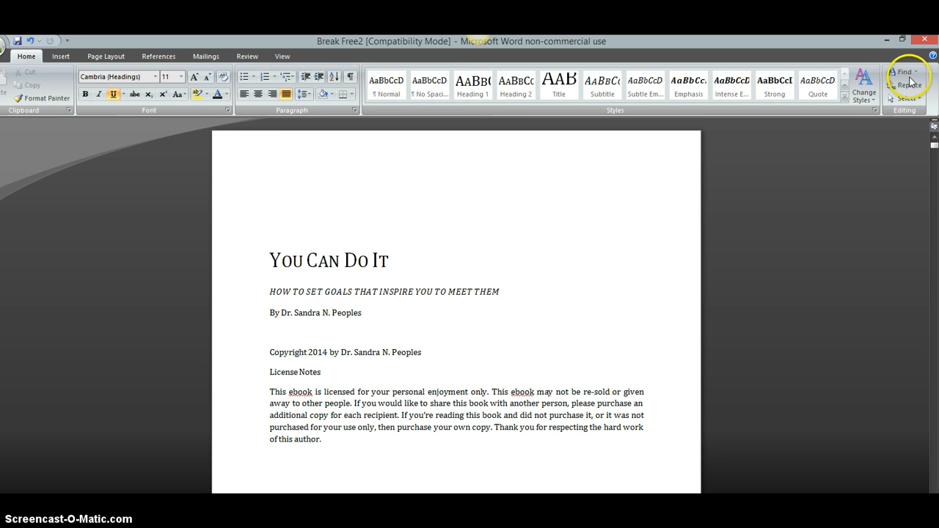
pyautogui.click(864, 80)
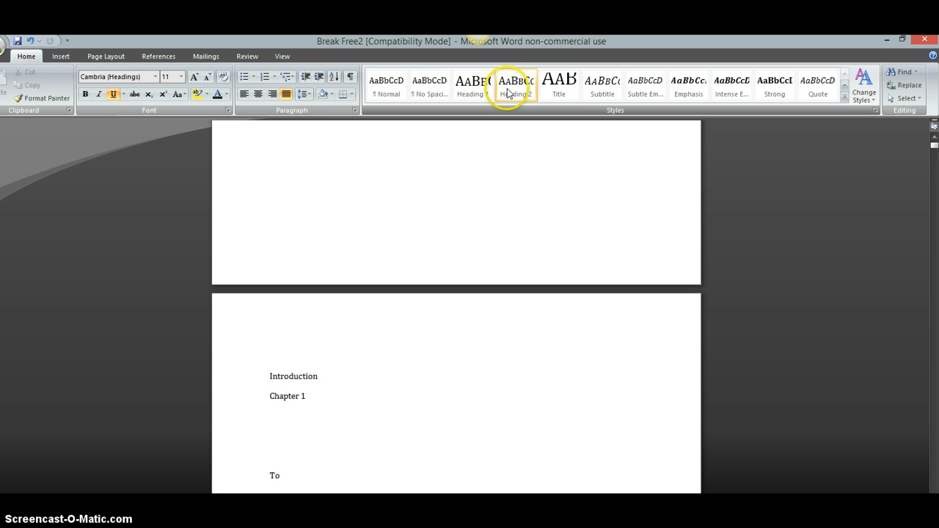
pyautogui.moveTo(686, 87)
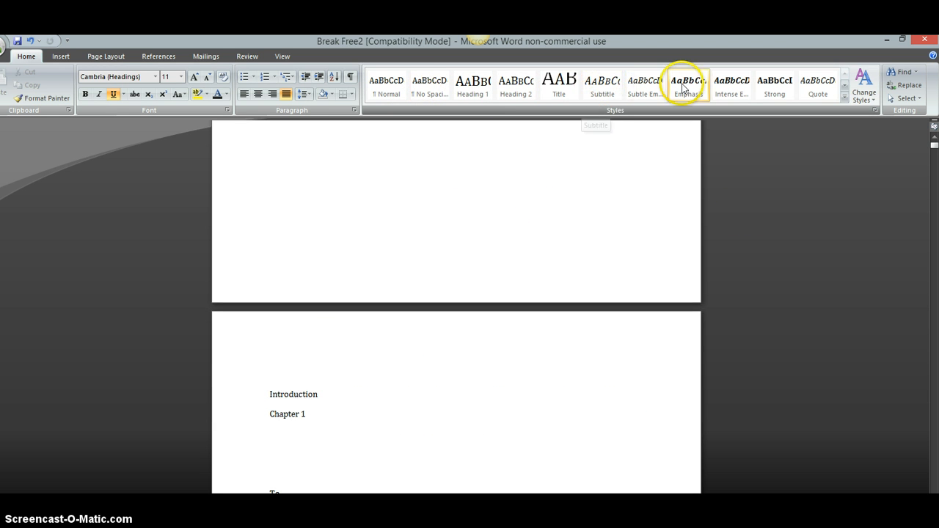
pyautogui.scroll(3)
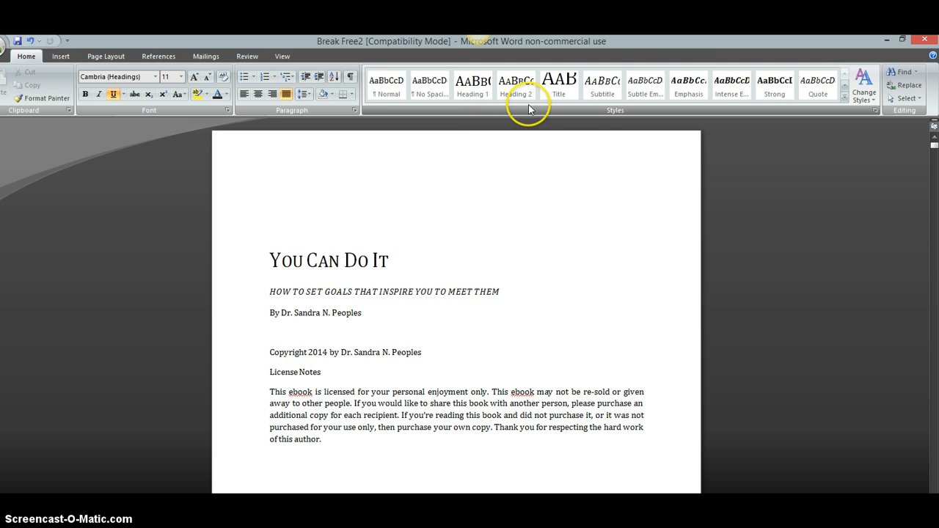
pyautogui.moveTo(840, 110)
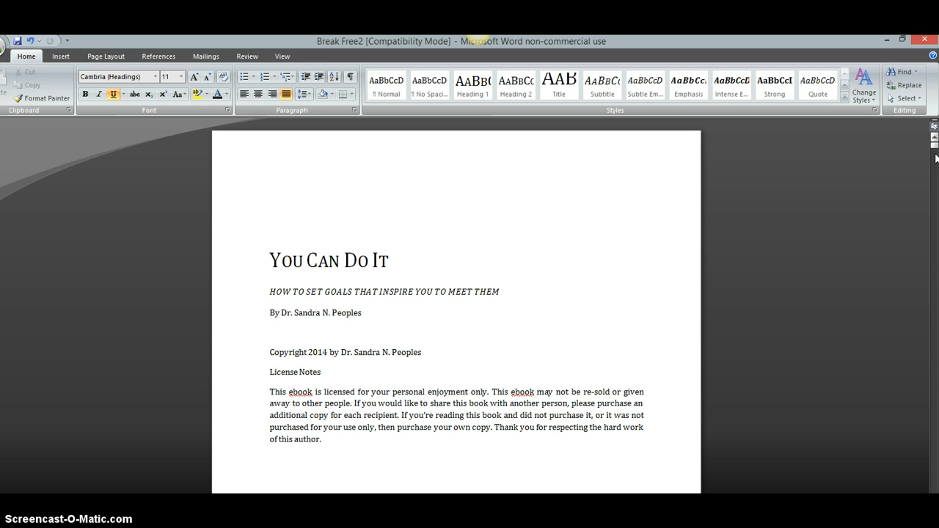
pyautogui.moveTo(822, 286)
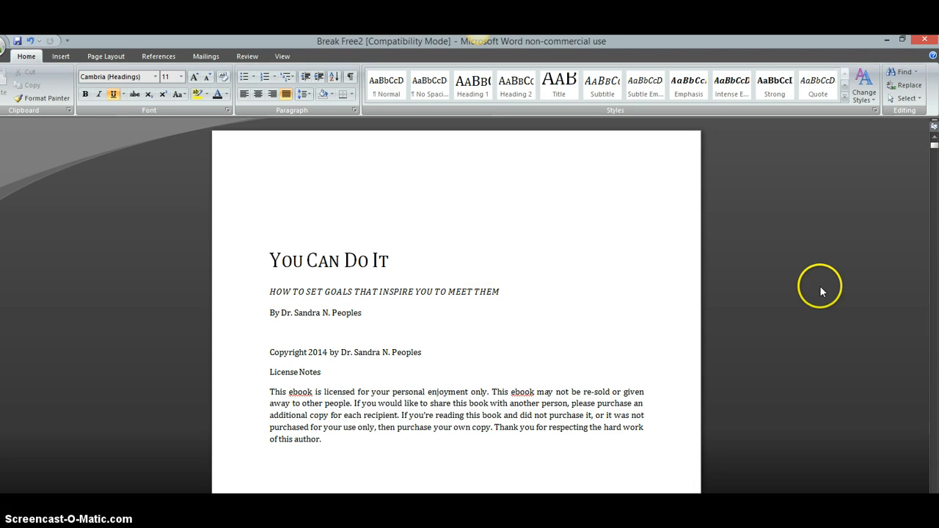
pyautogui.scroll(3)
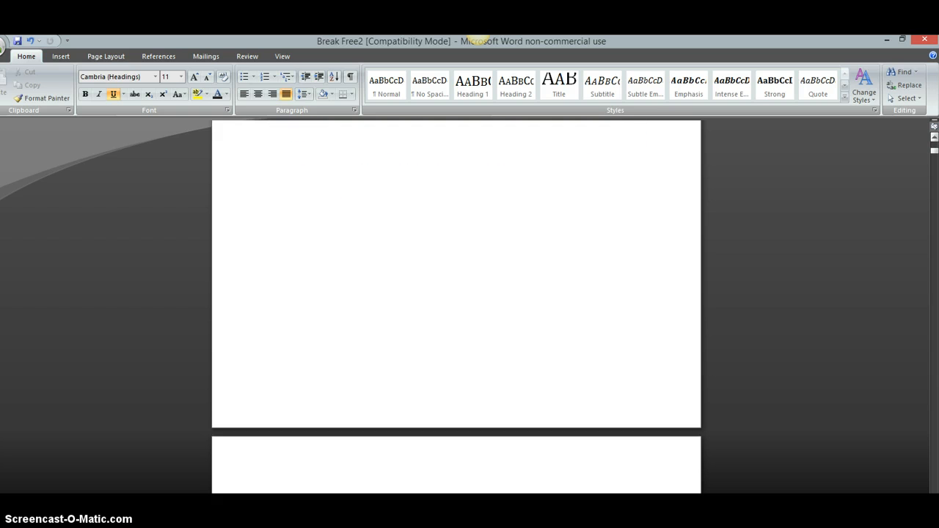
pyautogui.scroll(-3)
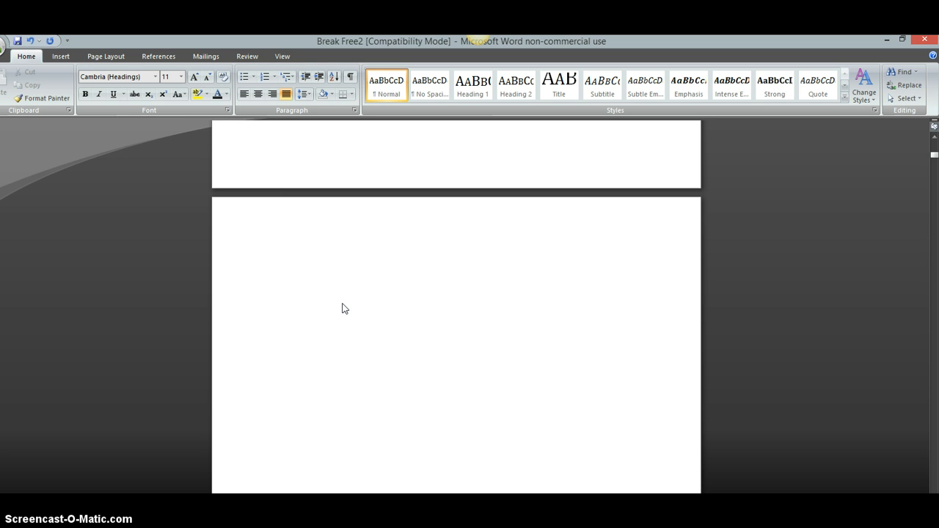
pyautogui.click(270, 259)
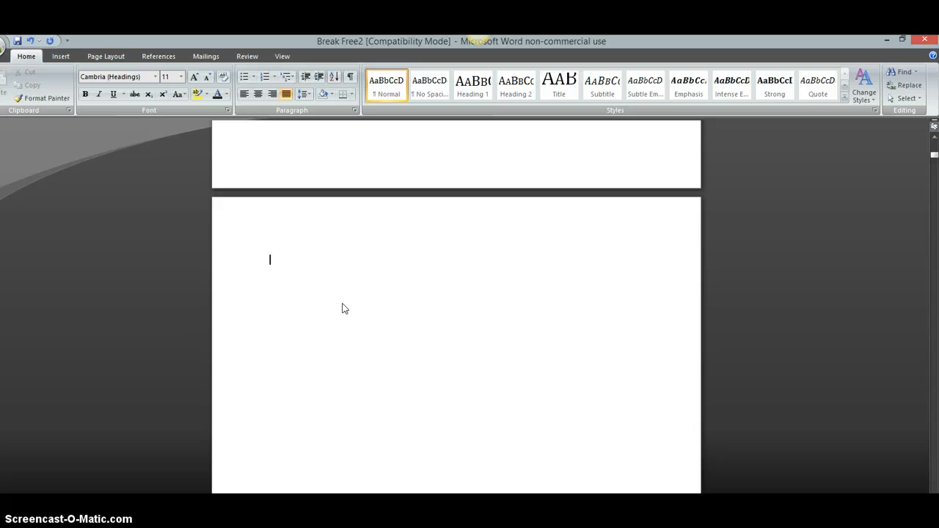
pyautogui.moveTo(919, 336)
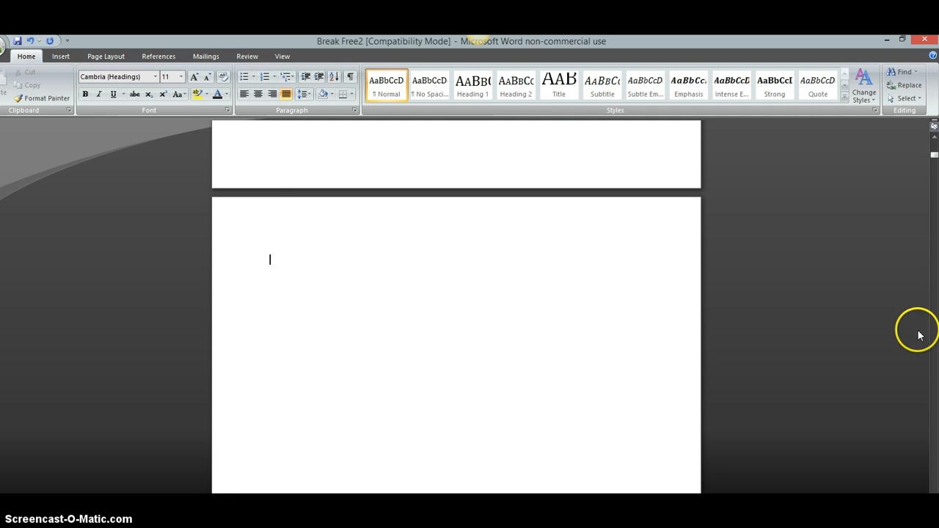
pyautogui.scroll(3)
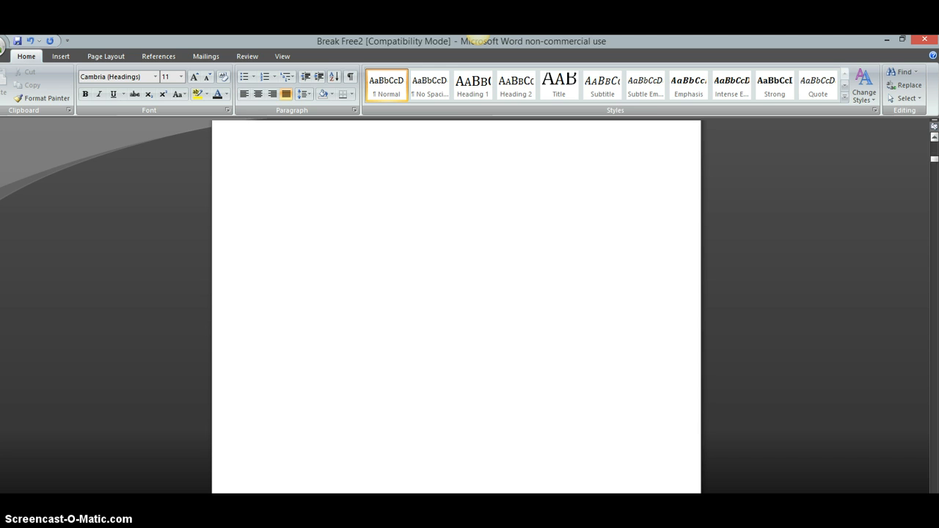
pyautogui.scroll(-3)
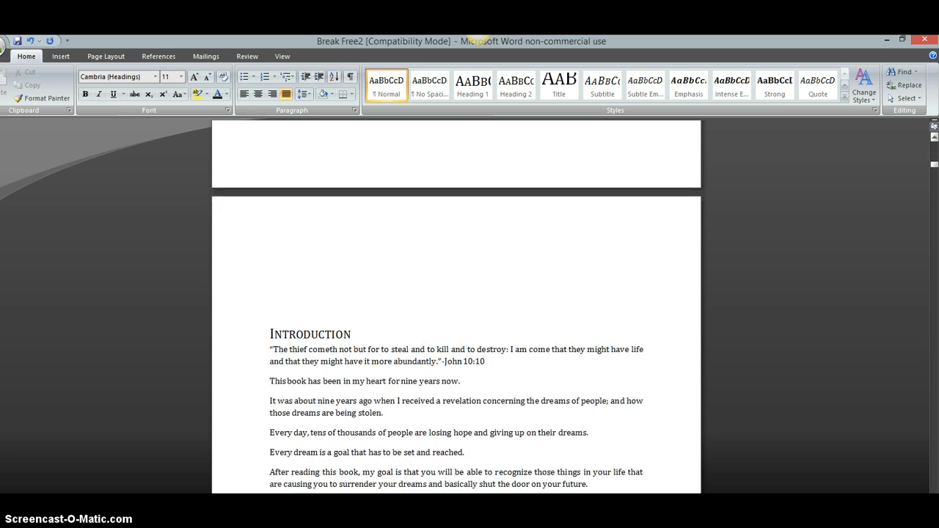
pyautogui.scroll(-3)
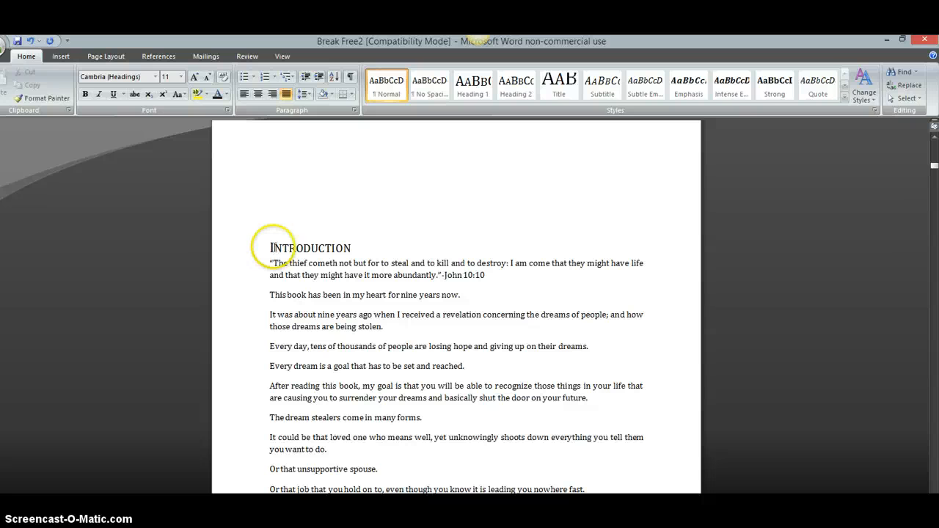
# Apply the Heading 1 style to the Introduction title and return to the body text.
pyautogui.doubleClick(310, 248)
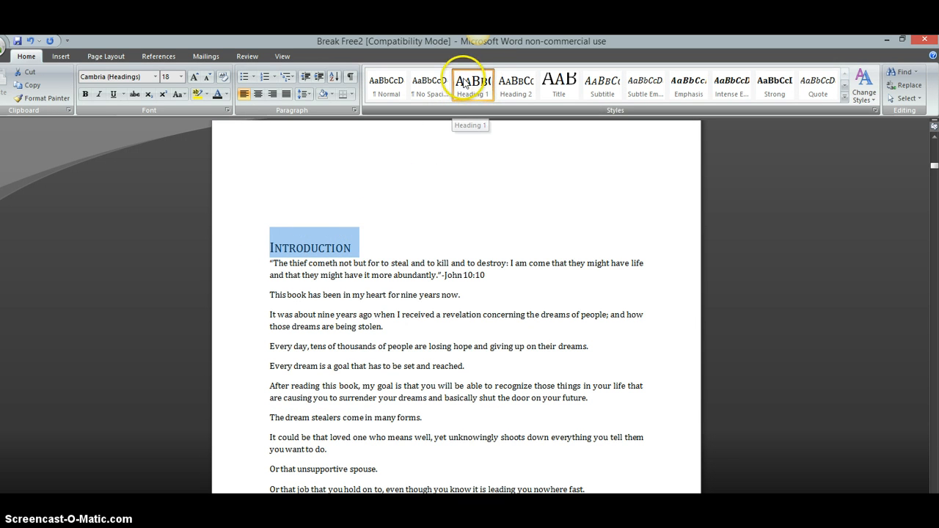
pyautogui.moveTo(453, 110)
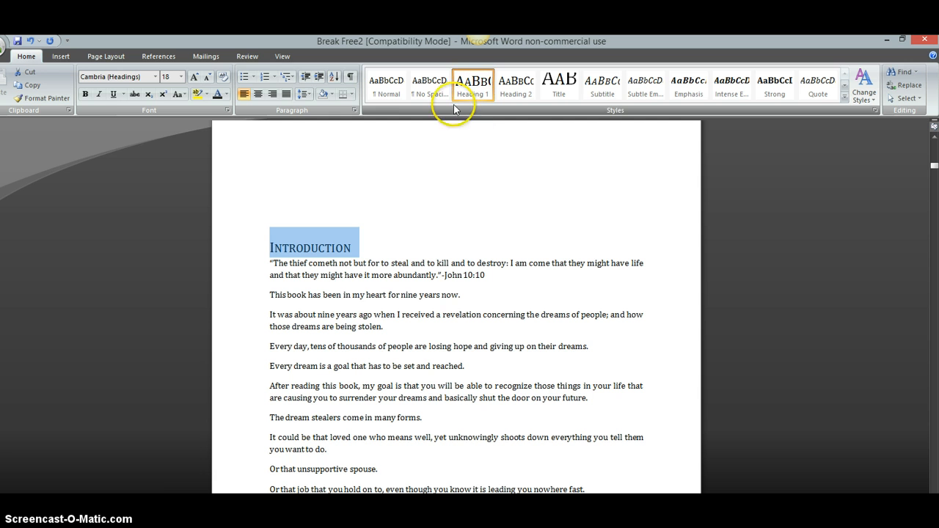
pyautogui.moveTo(420, 215)
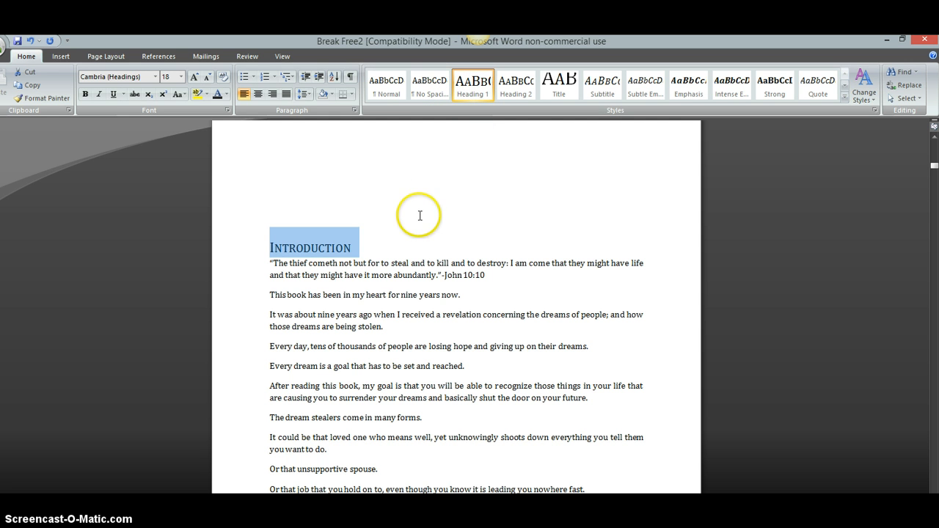
pyautogui.click(385, 83)
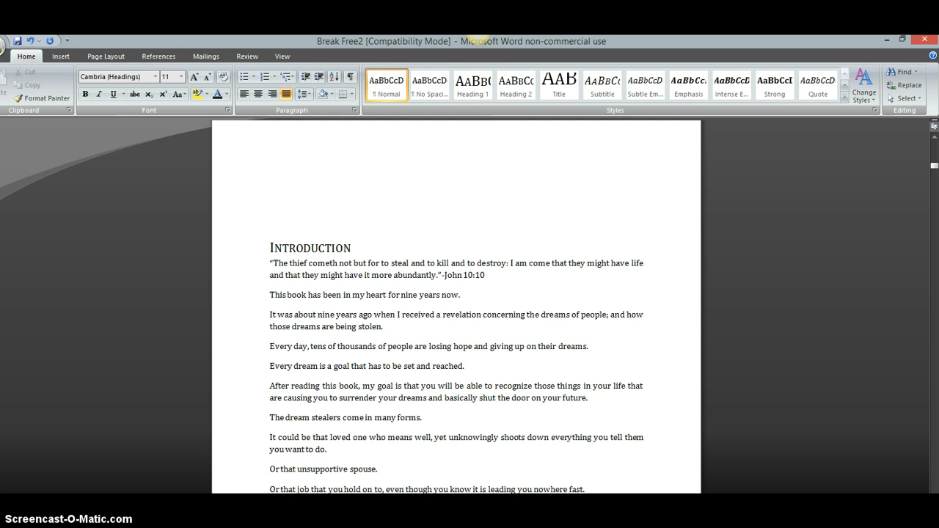
pyautogui.scroll(-3)
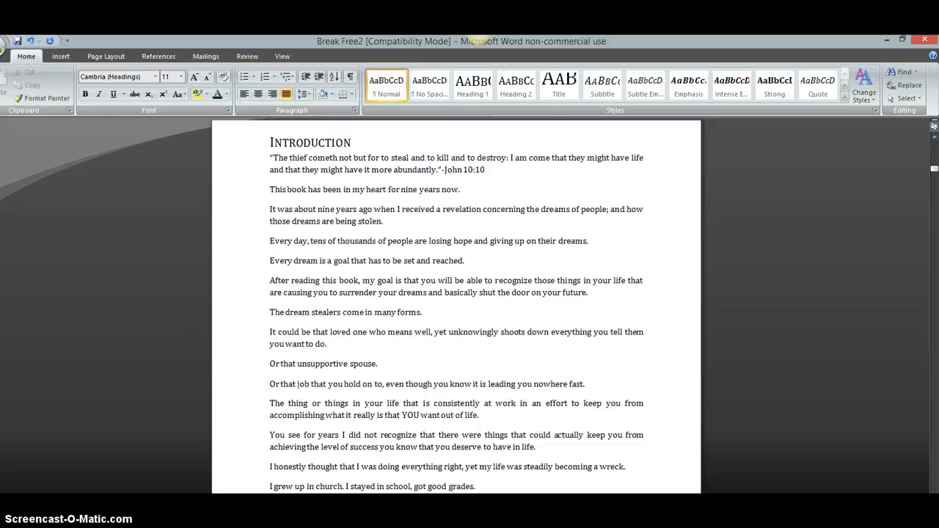
pyautogui.scroll(-3)
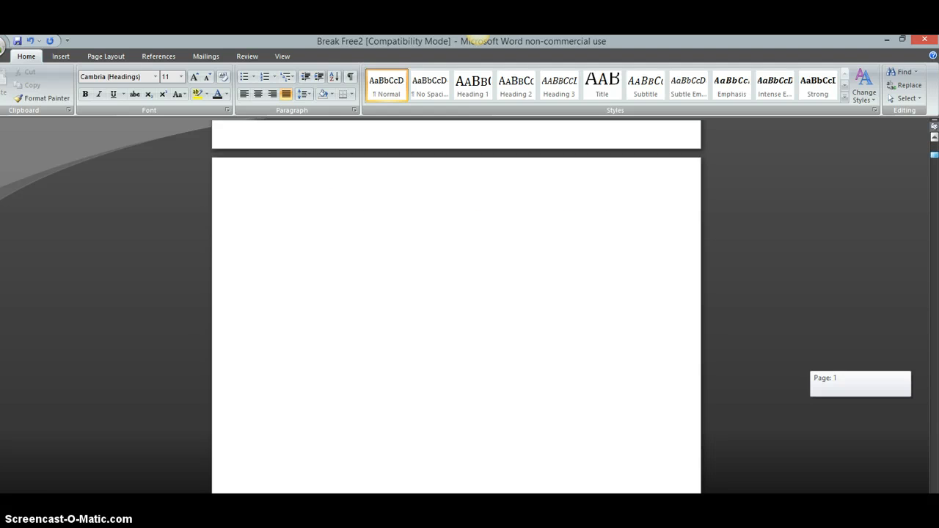
pyautogui.scroll(-3)
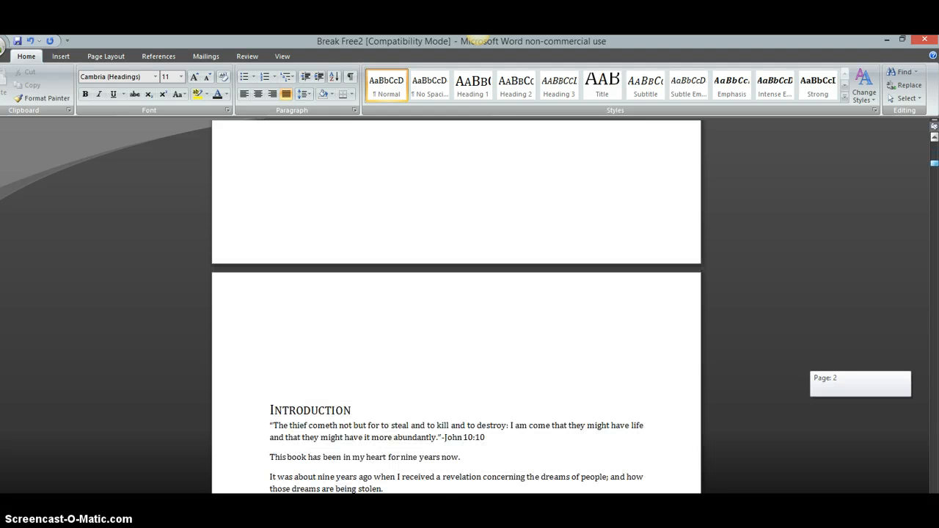
pyautogui.scroll(-3)
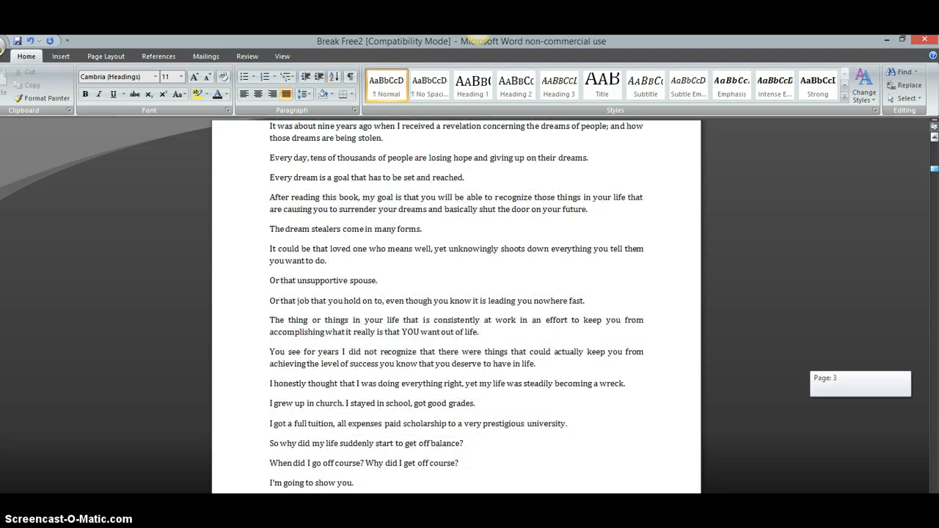
pyautogui.scroll(-3)
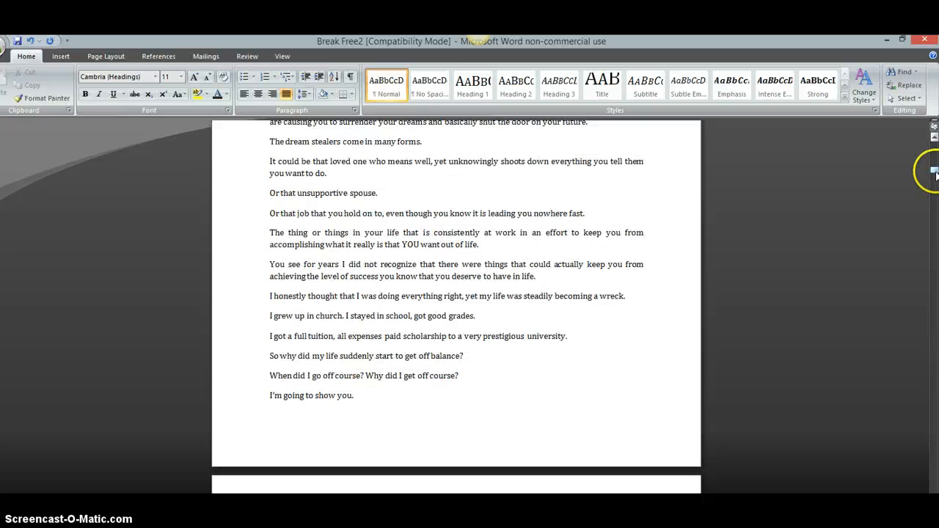
pyautogui.scroll(-3)
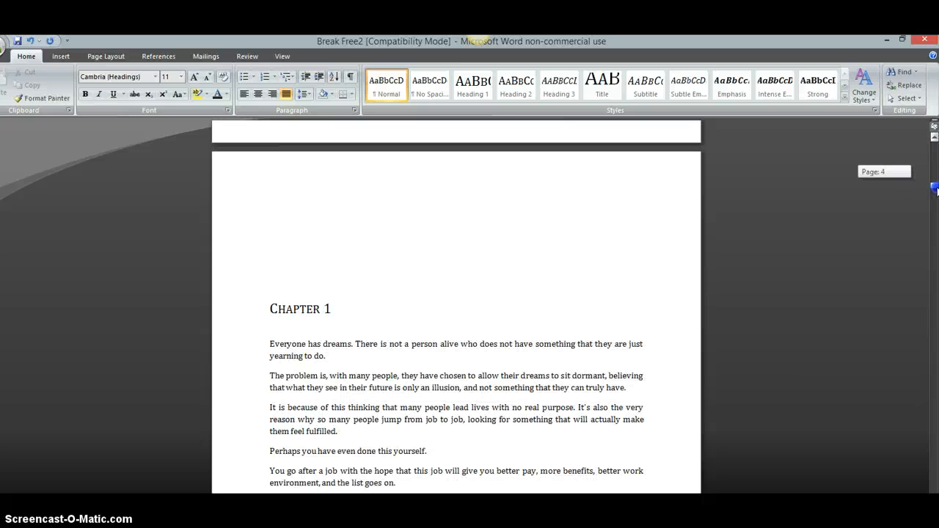
pyautogui.scroll(-3)
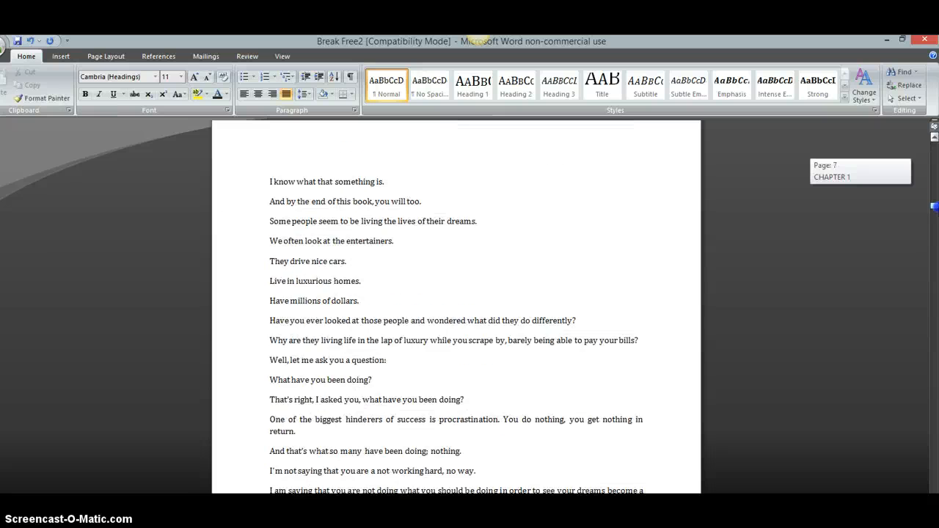
pyautogui.scroll(-3)
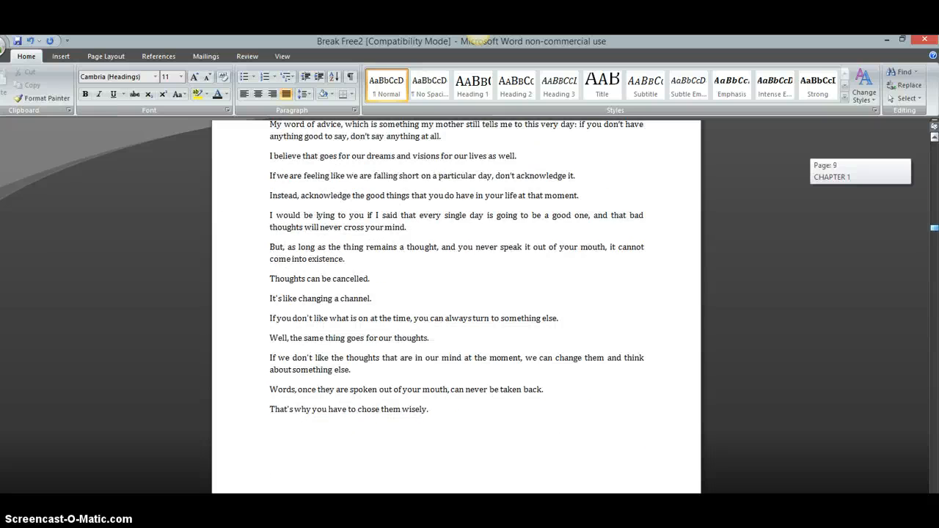
pyautogui.scroll(-3)
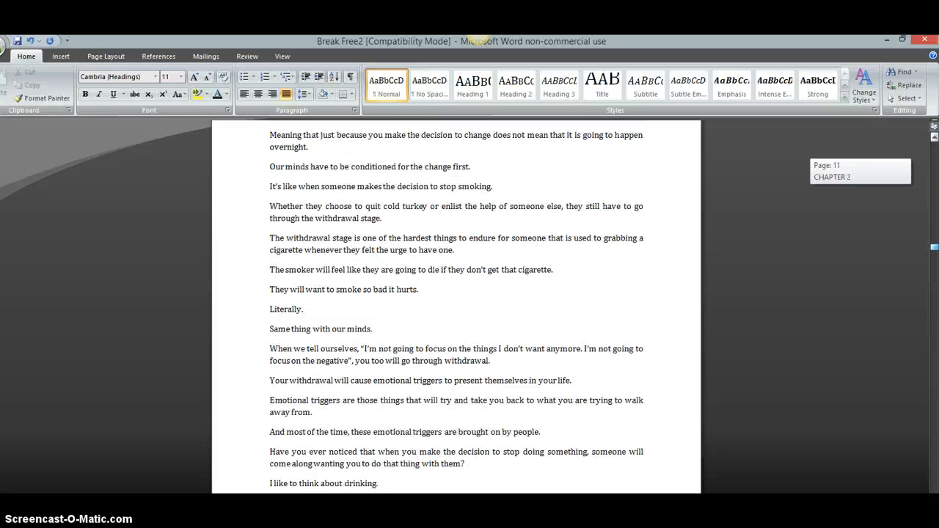
pyautogui.scroll(-3)
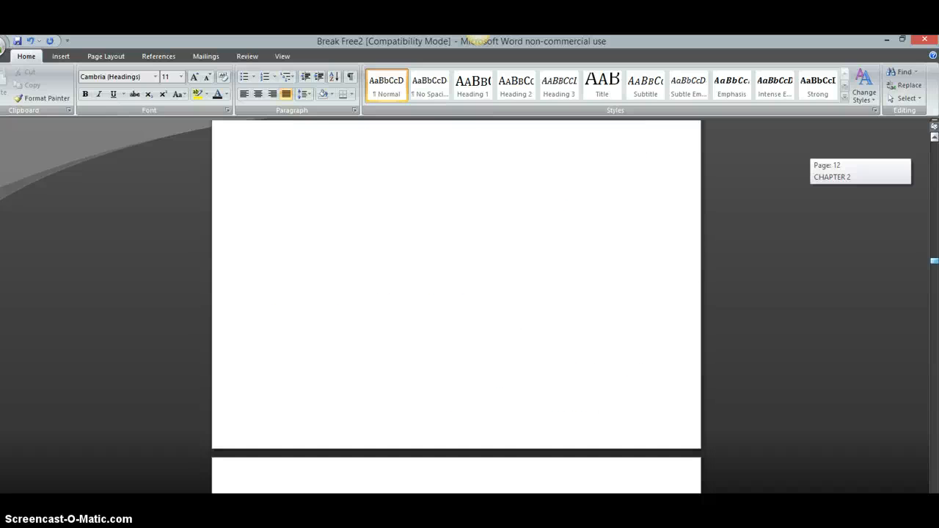
pyautogui.scroll(-3)
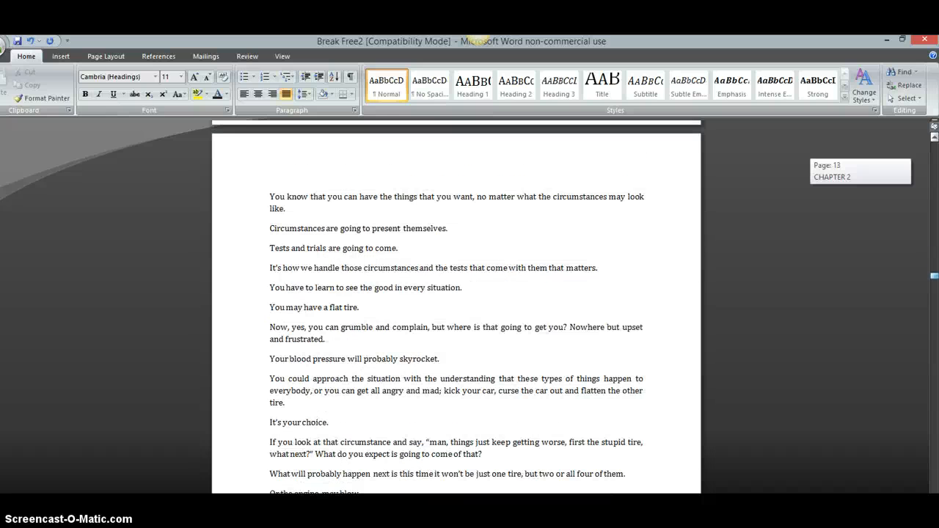
pyautogui.scroll(-3)
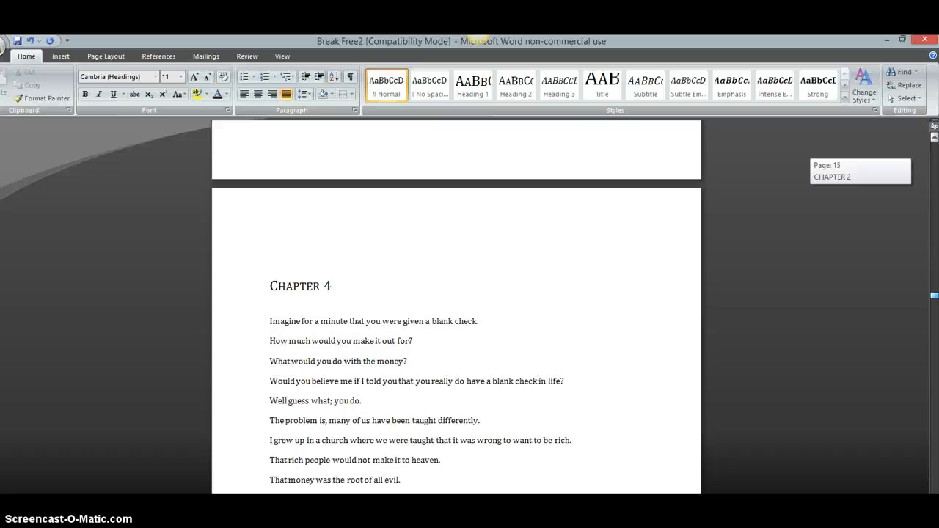
pyautogui.scroll(-3)
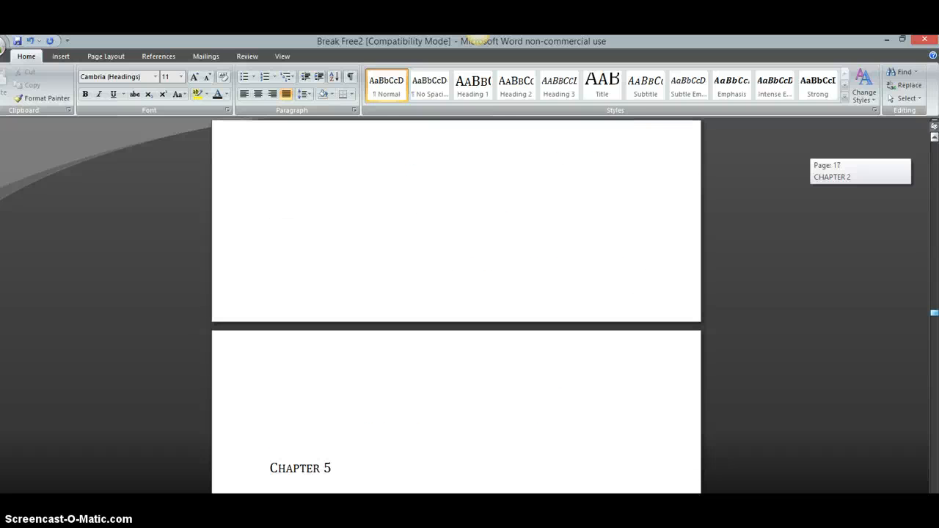
pyautogui.scroll(-3)
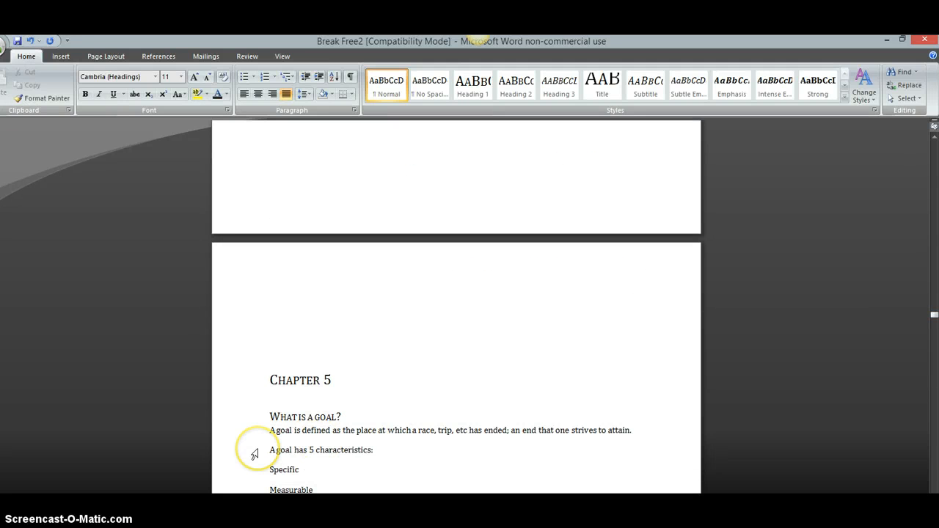
pyautogui.moveTo(277, 424)
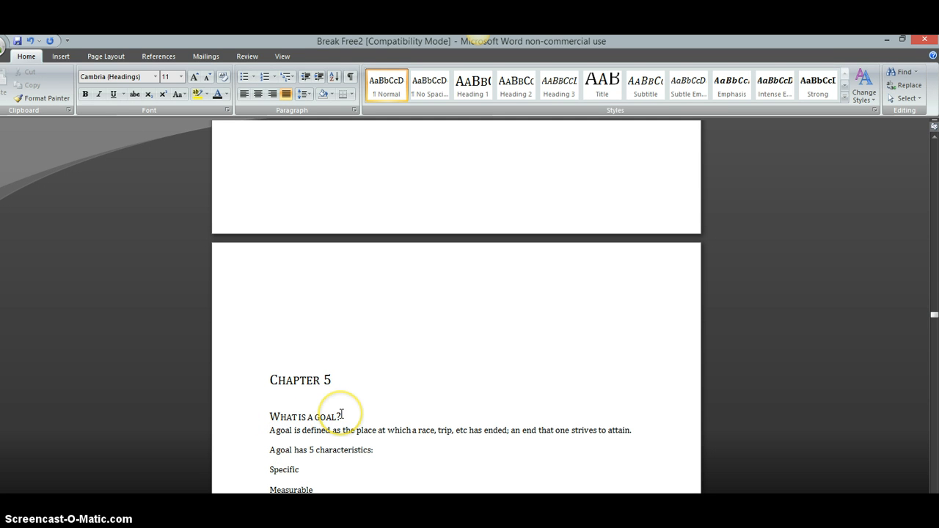
pyautogui.click(515, 84)
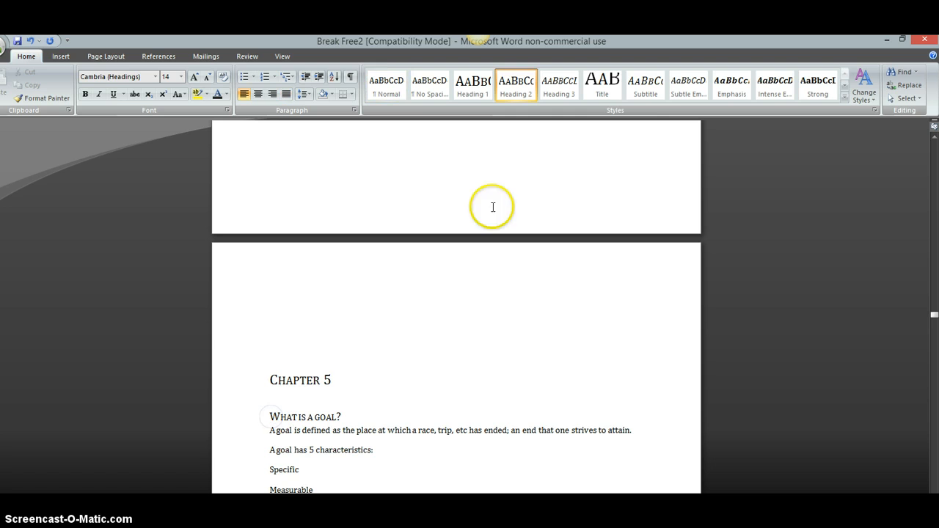
pyautogui.moveTo(516, 83)
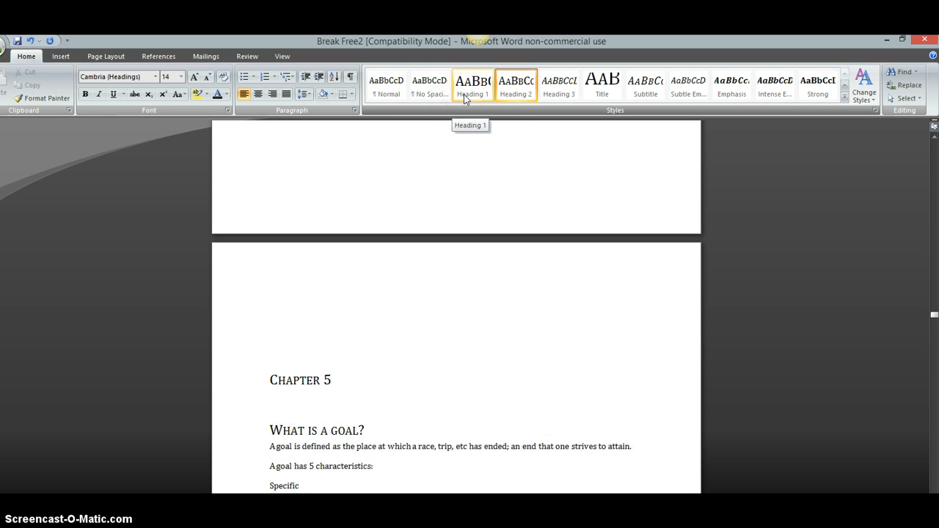
pyautogui.click(516, 84)
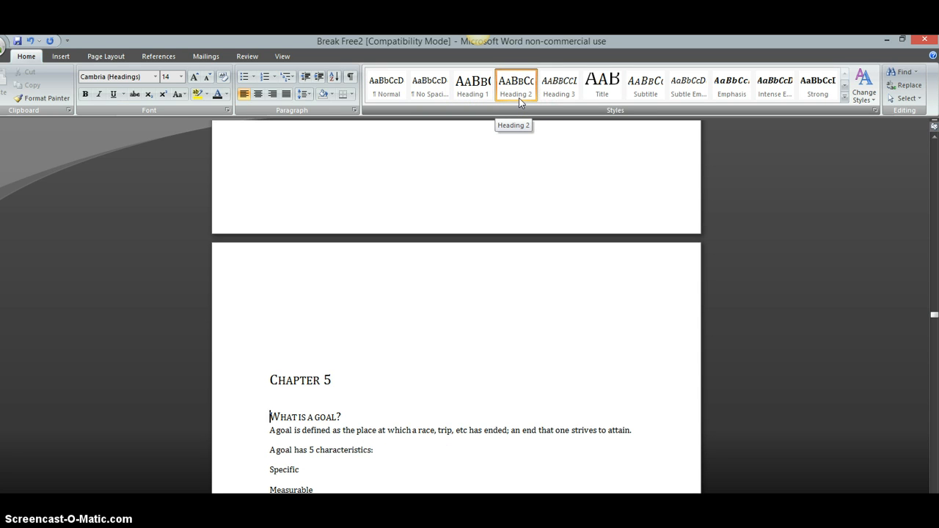
pyautogui.moveTo(757, 288)
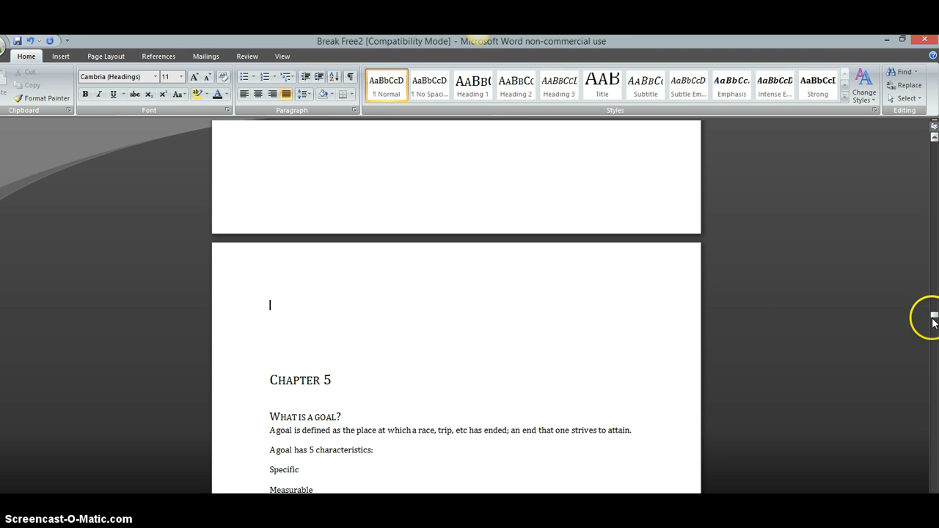
# Show the Styles pane listing the document's styles beside the title page.
pyautogui.scroll(3)
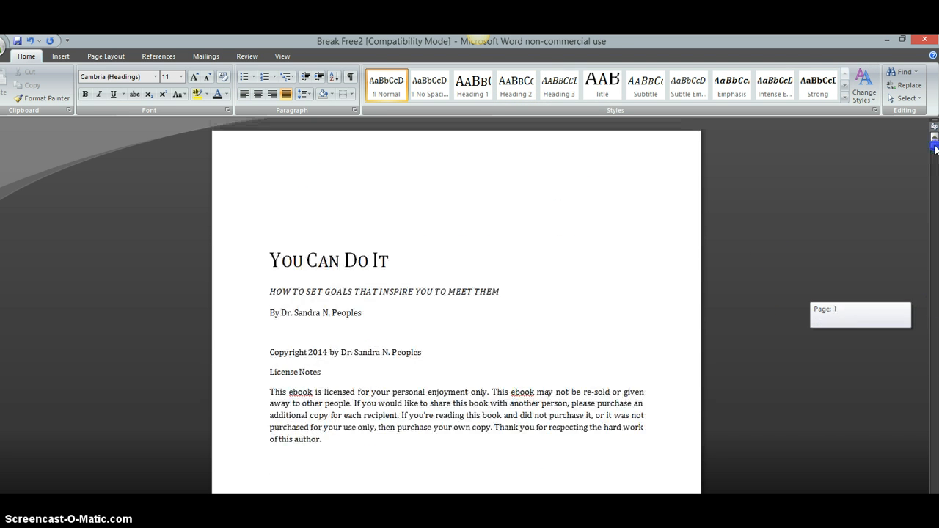
pyautogui.moveTo(886, 128)
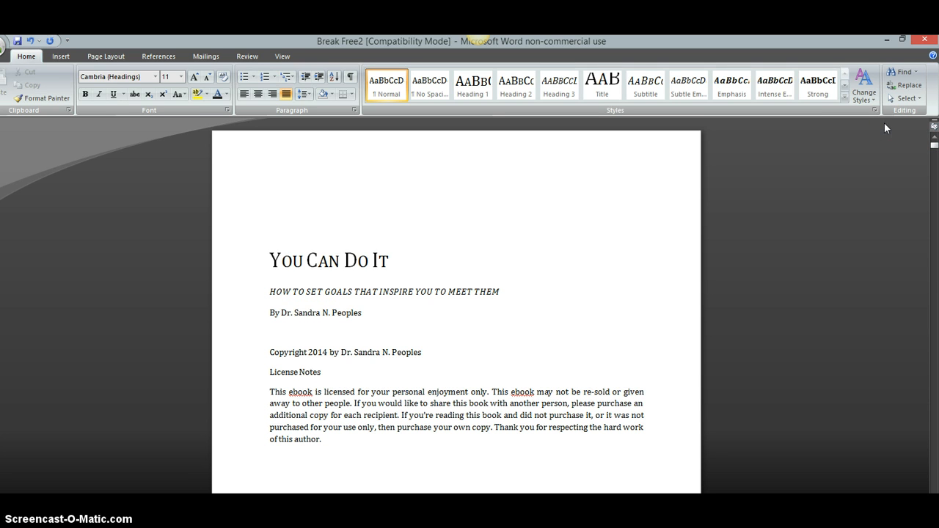
pyautogui.moveTo(875, 110)
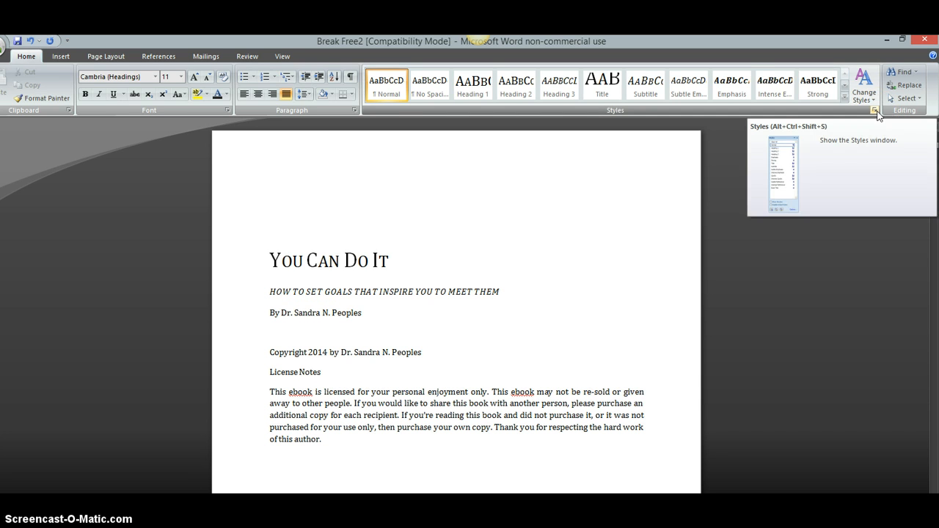
pyautogui.moveTo(864, 144)
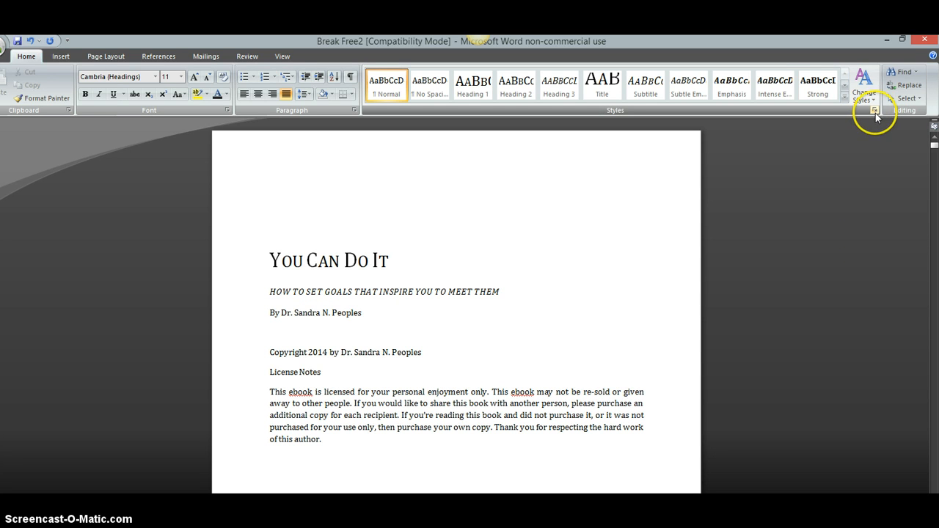
pyautogui.moveTo(875, 110)
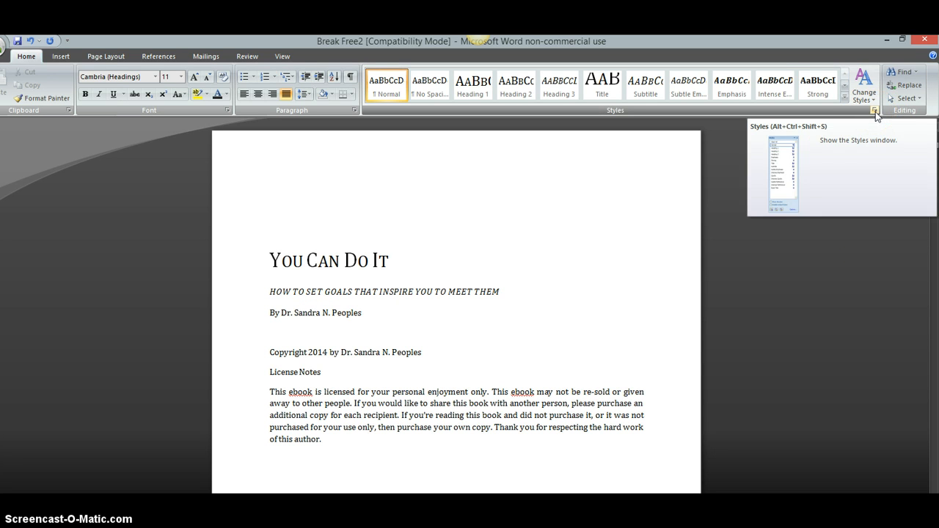
pyautogui.click(876, 110)
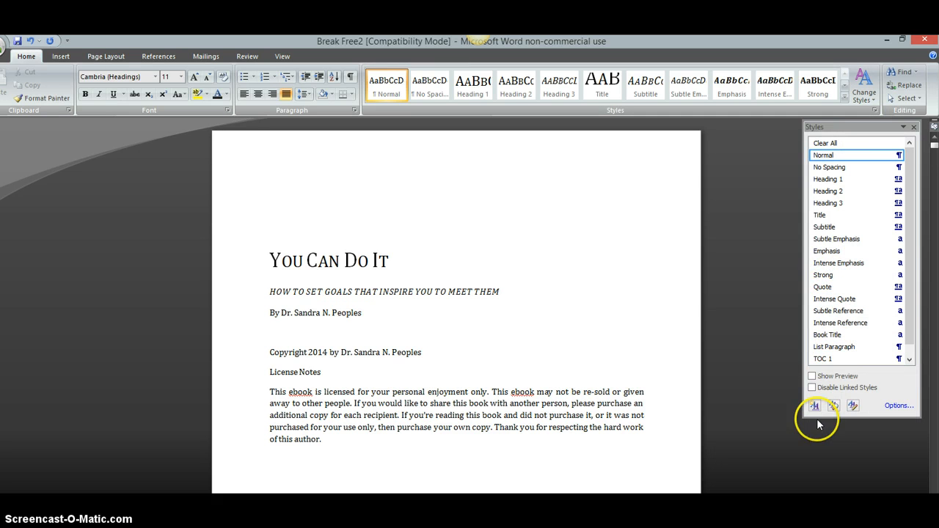
pyautogui.moveTo(852, 406)
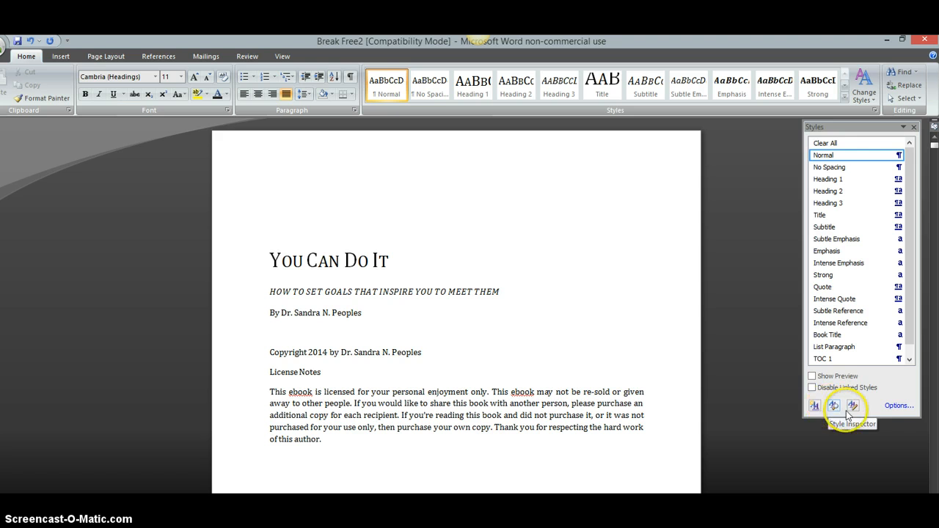
pyautogui.moveTo(853, 406)
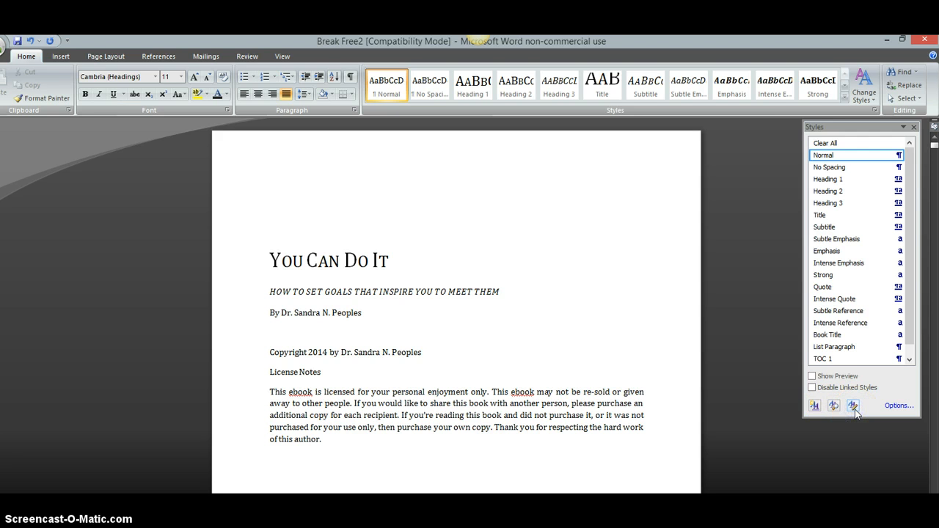
# Bring up the Manage Styles window with Normal ready for editing.
pyautogui.click(854, 406)
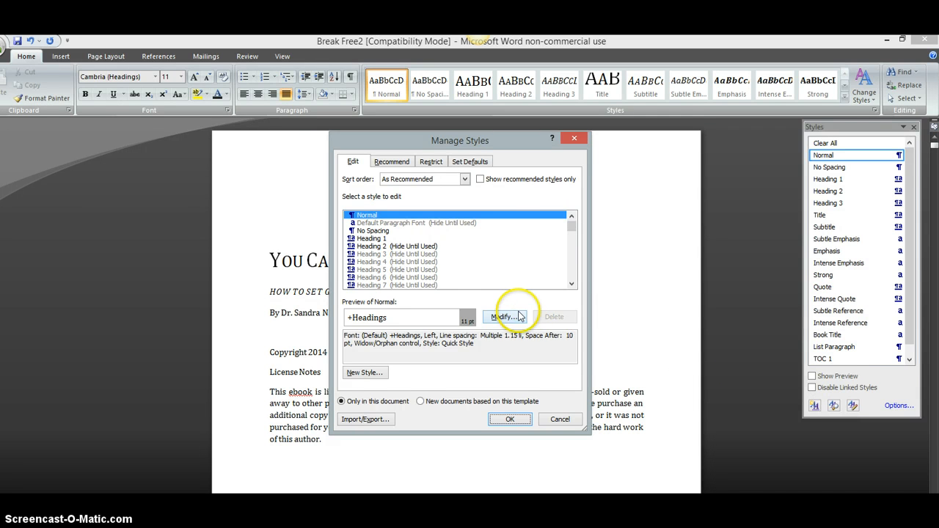
# Modify the Normal style, keep its Cambria font, and reach the Format options list.
pyautogui.click(503, 317)
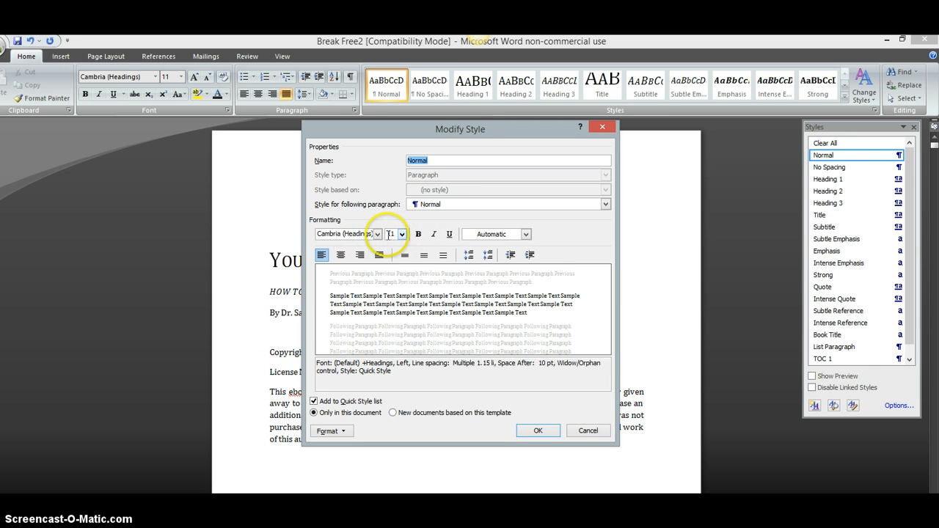
pyautogui.click(378, 234)
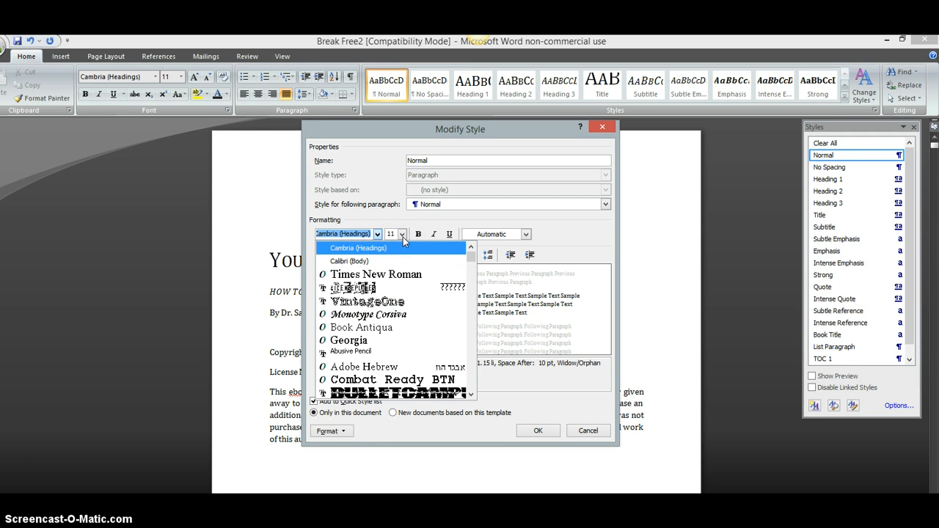
pyautogui.click(402, 234)
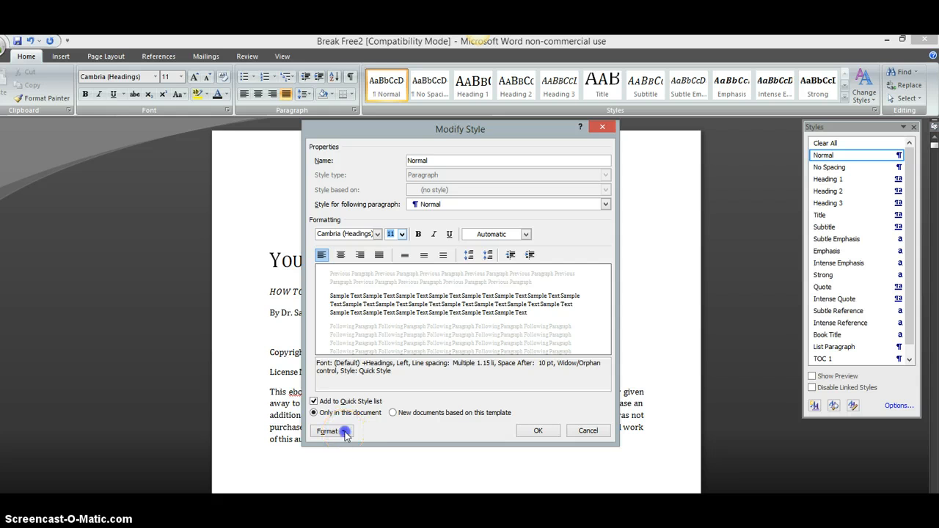
pyautogui.click(328, 431)
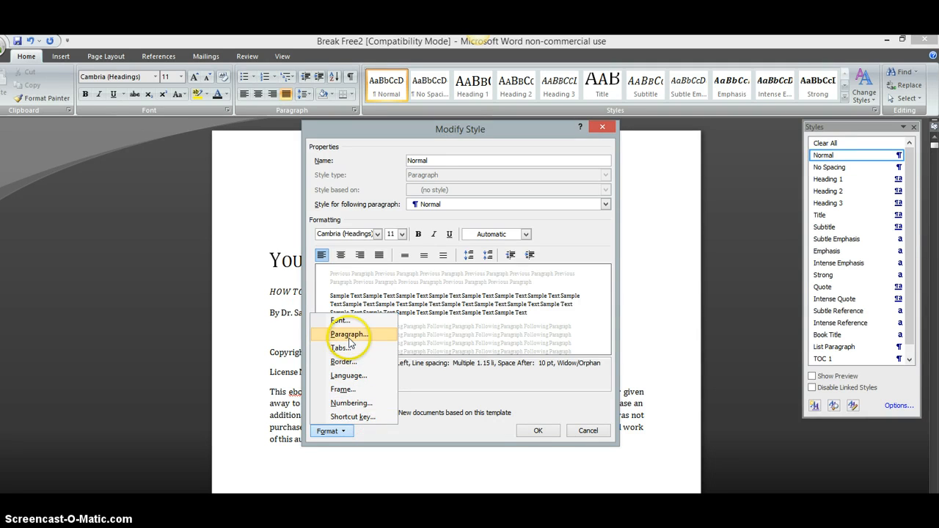
# Give the Normal style's paragraphs a first-line indent of 0.3 inch.
pyautogui.click(349, 334)
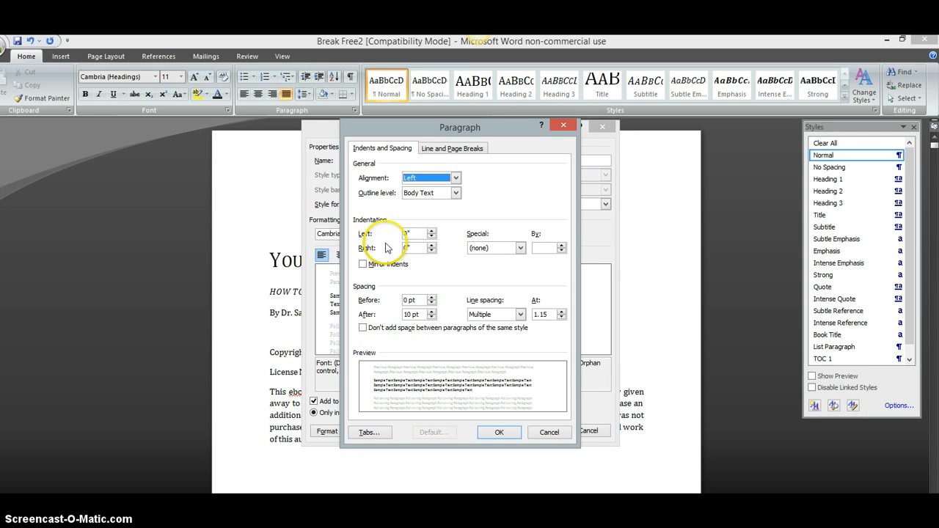
pyautogui.moveTo(512, 263)
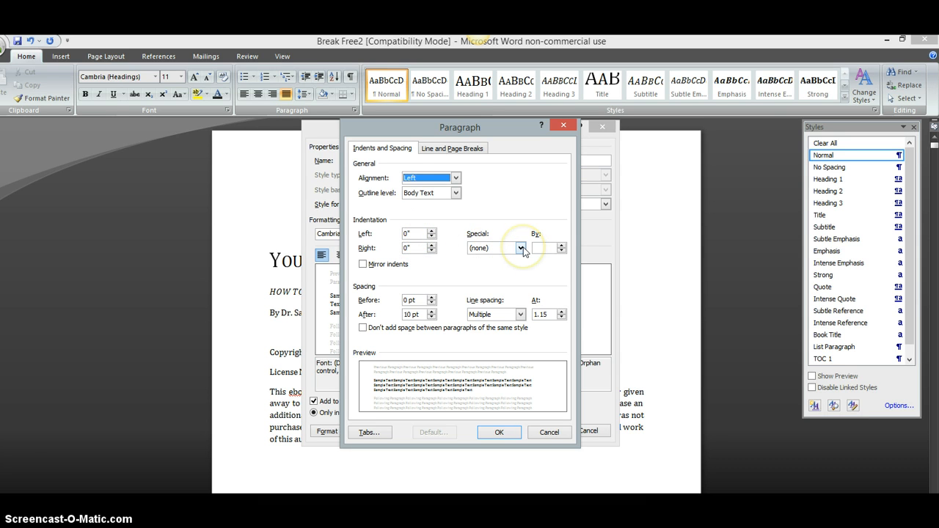
pyautogui.click(521, 247)
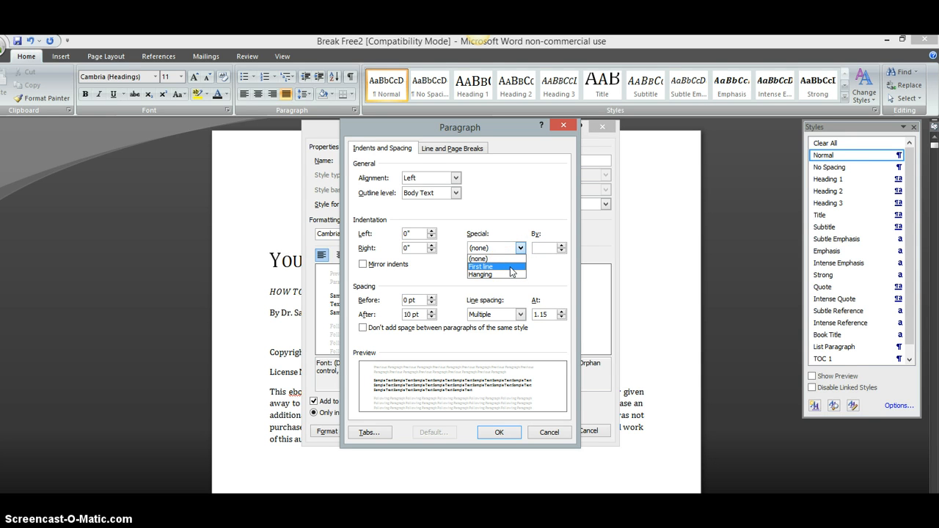
pyautogui.click(480, 267)
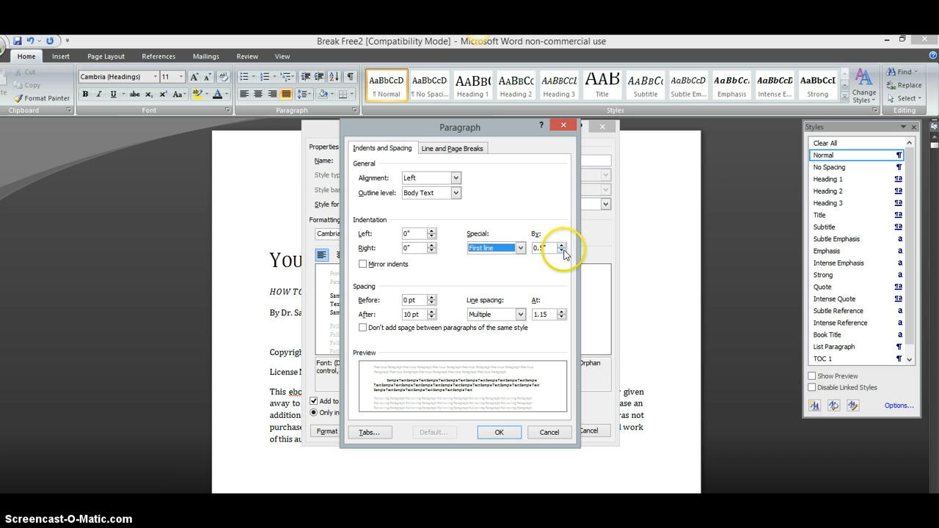
pyautogui.click(562, 251)
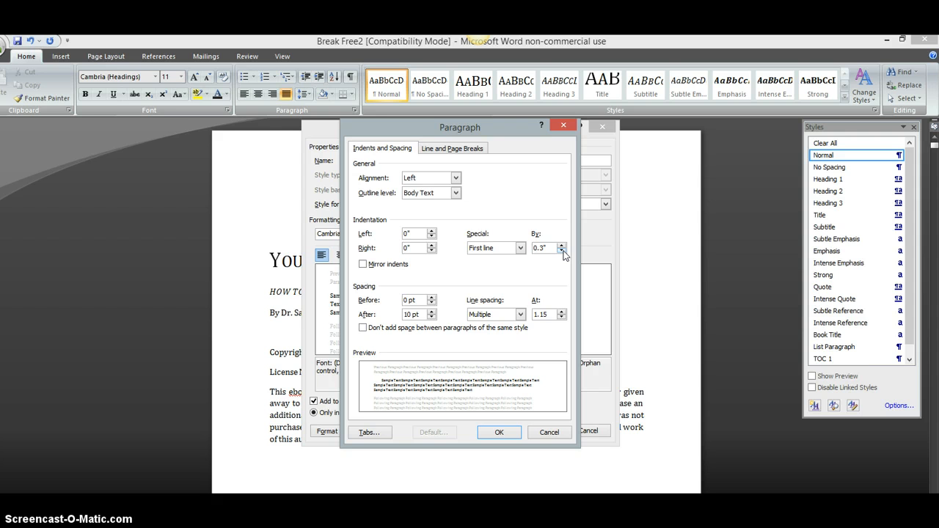
pyautogui.moveTo(354, 316)
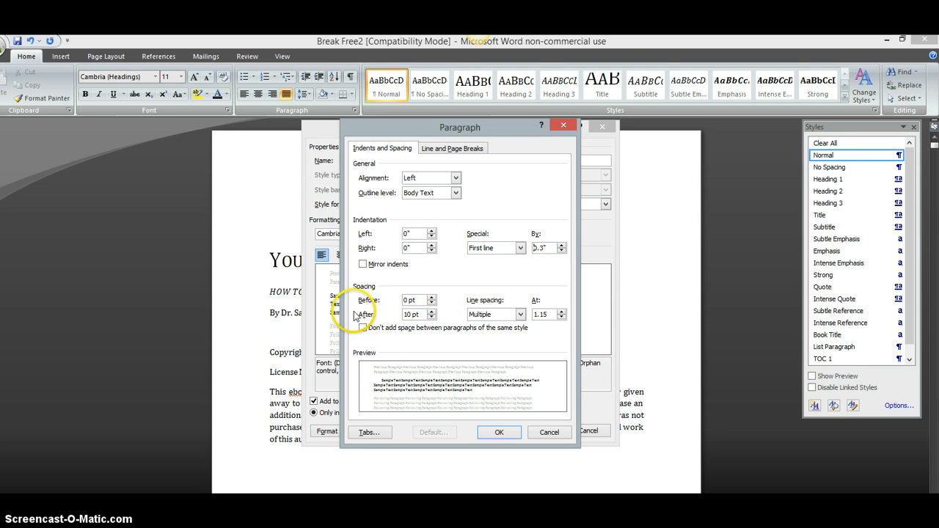
pyautogui.moveTo(455, 293)
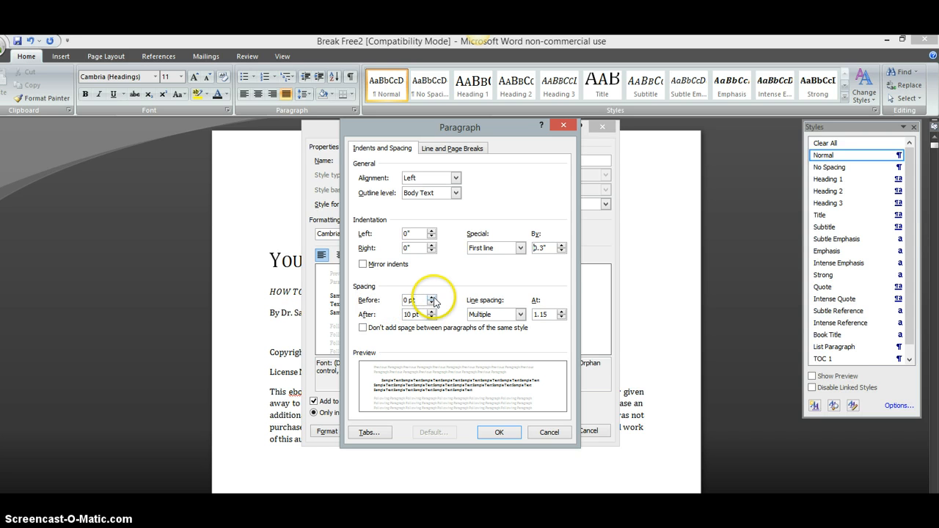
# Set the Normal style to 0 pt space after and single line spacing.
pyautogui.click(432, 318)
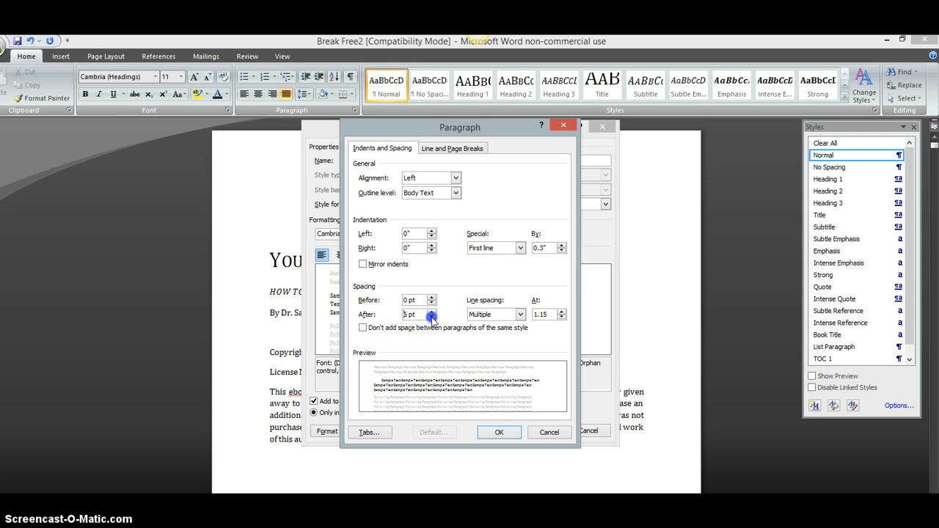
pyautogui.click(432, 317)
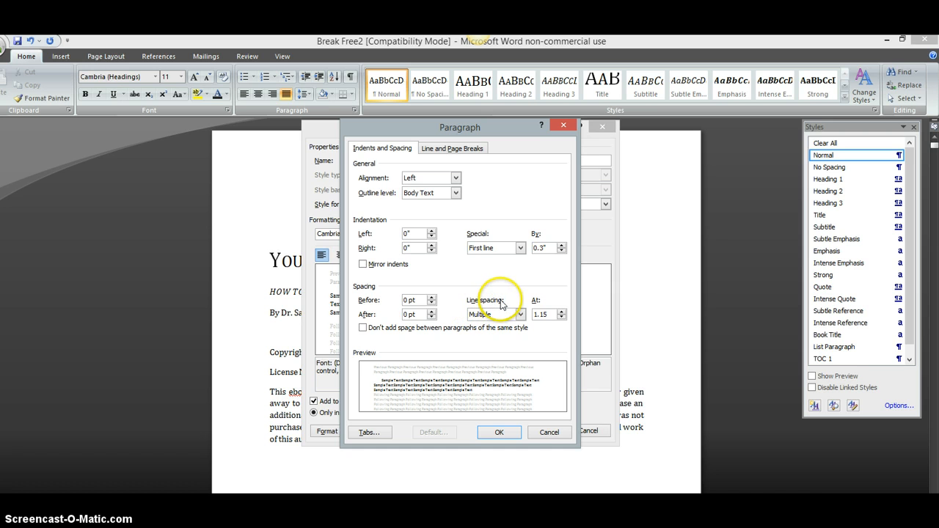
pyautogui.moveTo(521, 314)
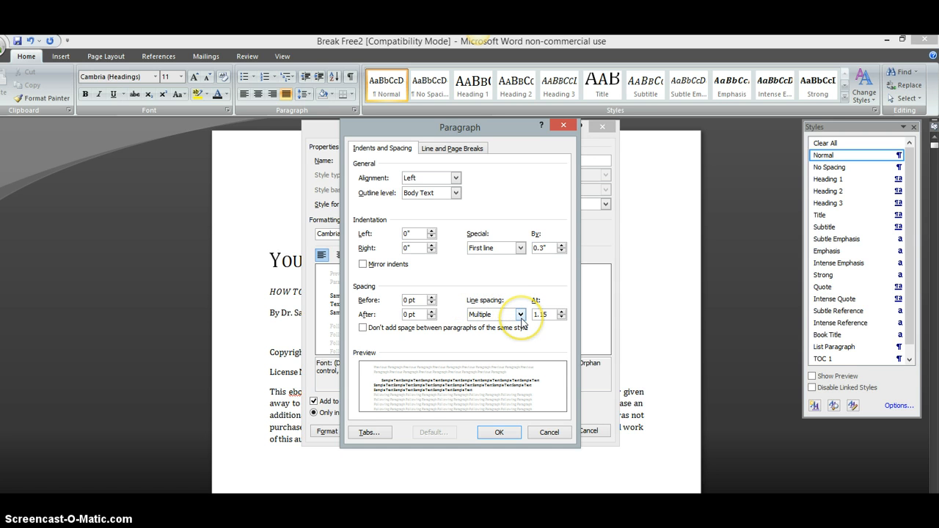
pyautogui.click(520, 315)
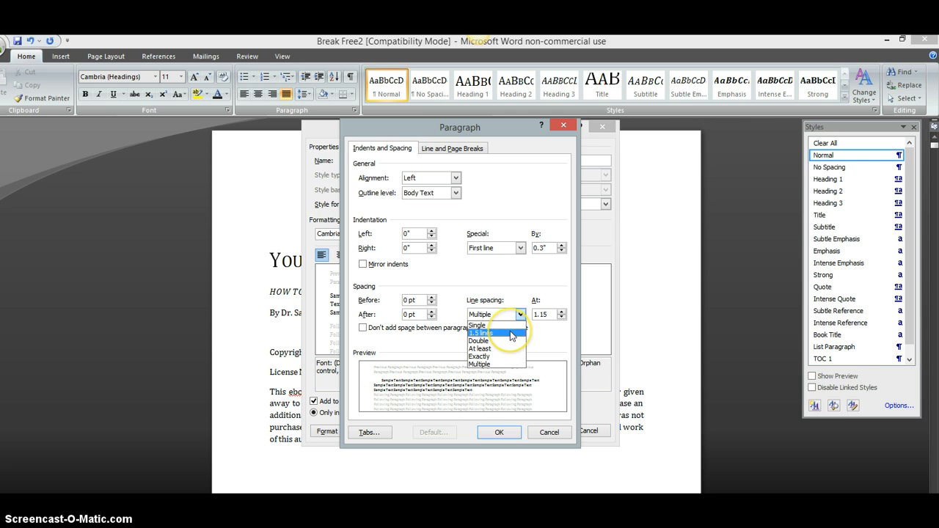
pyautogui.click(477, 324)
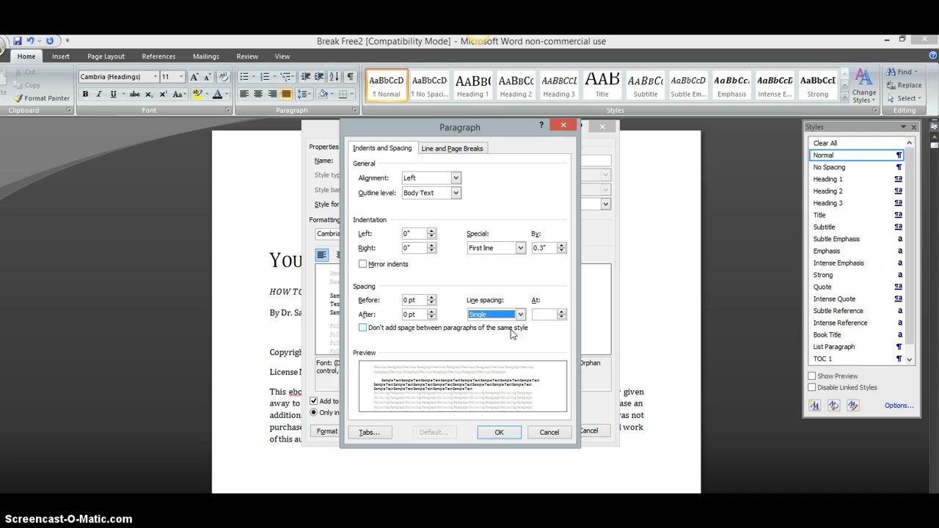
# Confirm the Normal style changes through the Paragraph, Modify Style and Manage Styles dialogs.
pyautogui.click(499, 431)
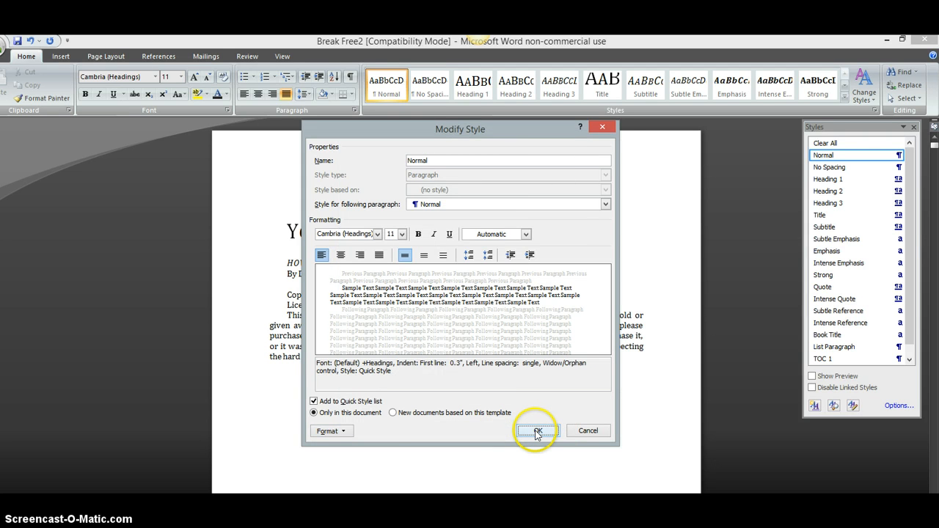
pyautogui.click(538, 432)
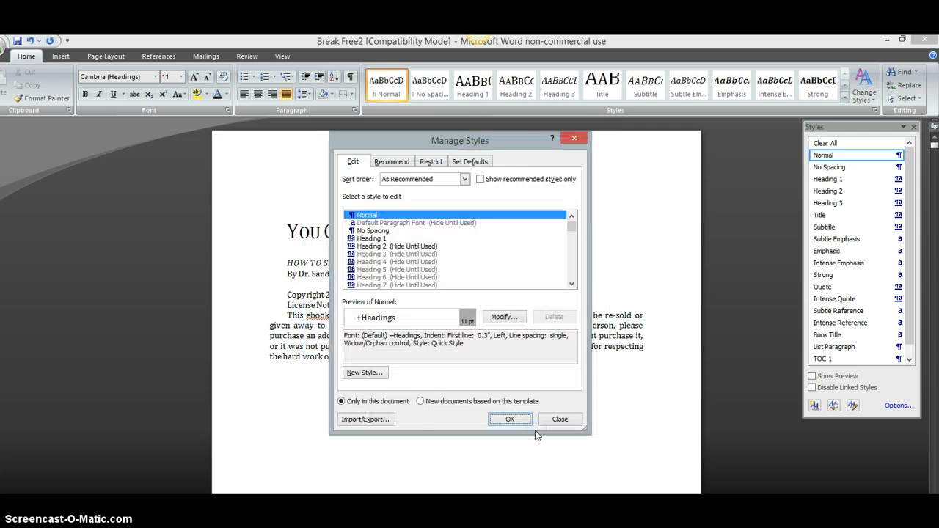
pyautogui.click(510, 419)
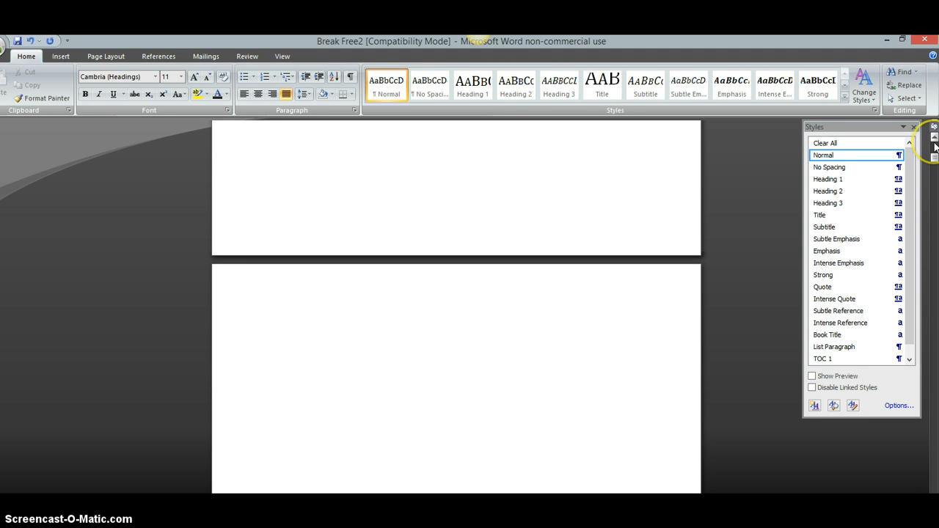
# Place the insertion point on a blank page as the spot for the table of contents.
pyautogui.scroll(-3)
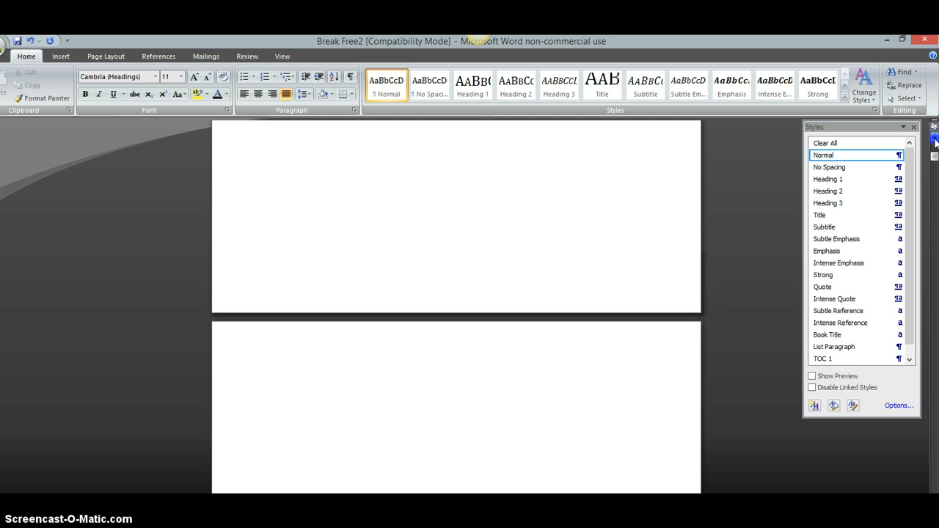
pyautogui.scroll(3)
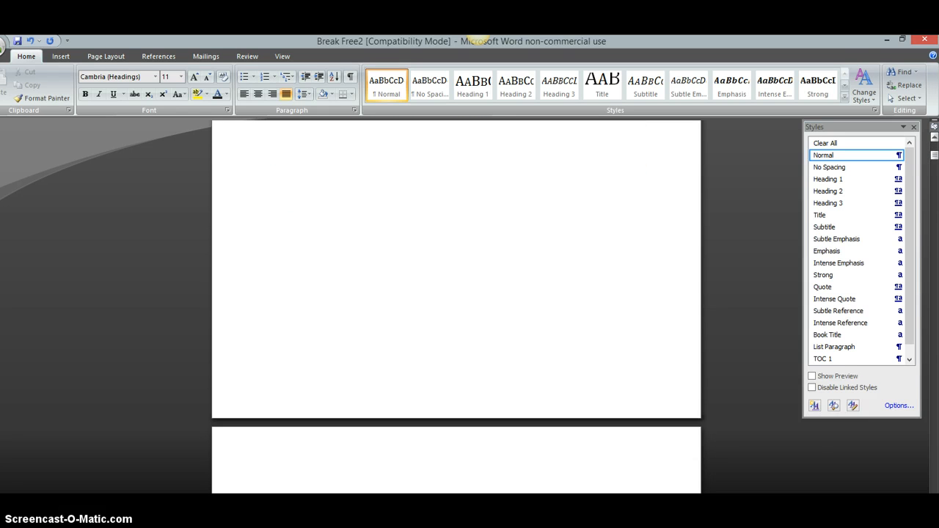
pyautogui.scroll(-3)
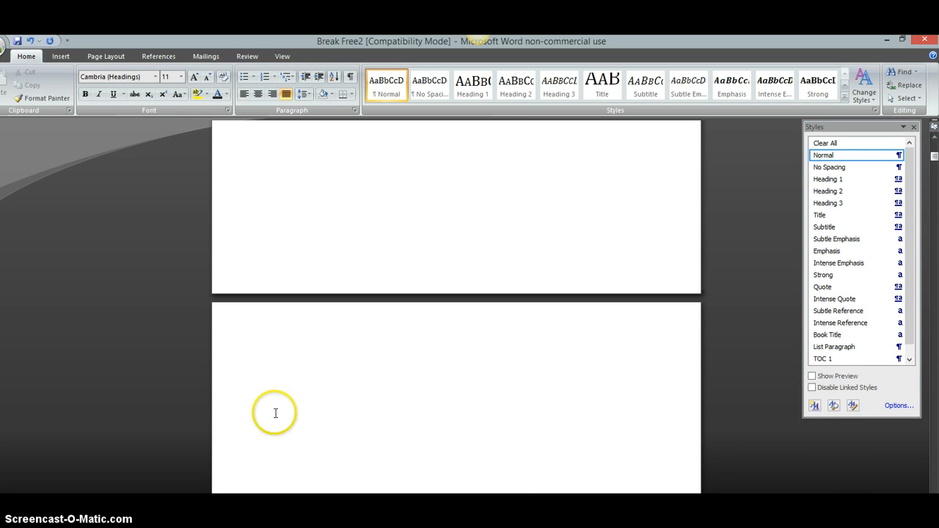
pyautogui.click(272, 351)
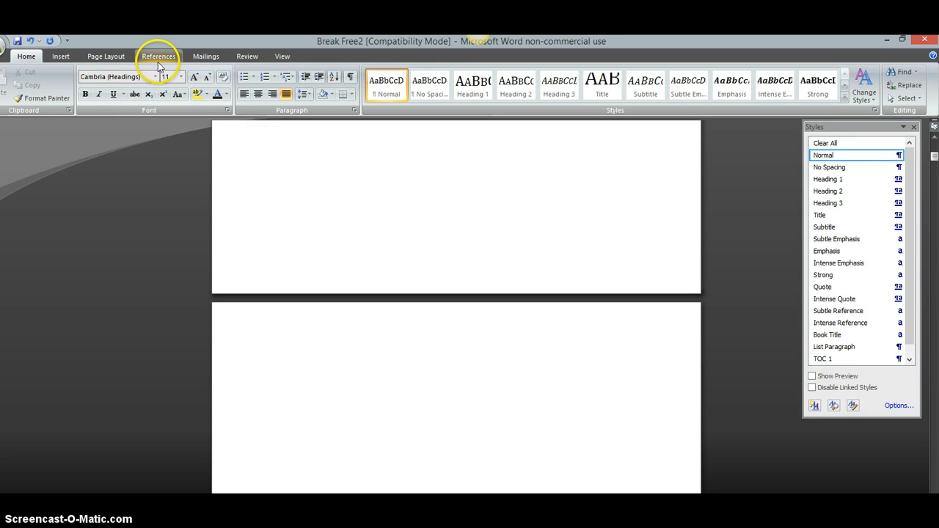
# Insert a custom table of contents from References with Show page numbers turned off.
pyautogui.click(159, 56)
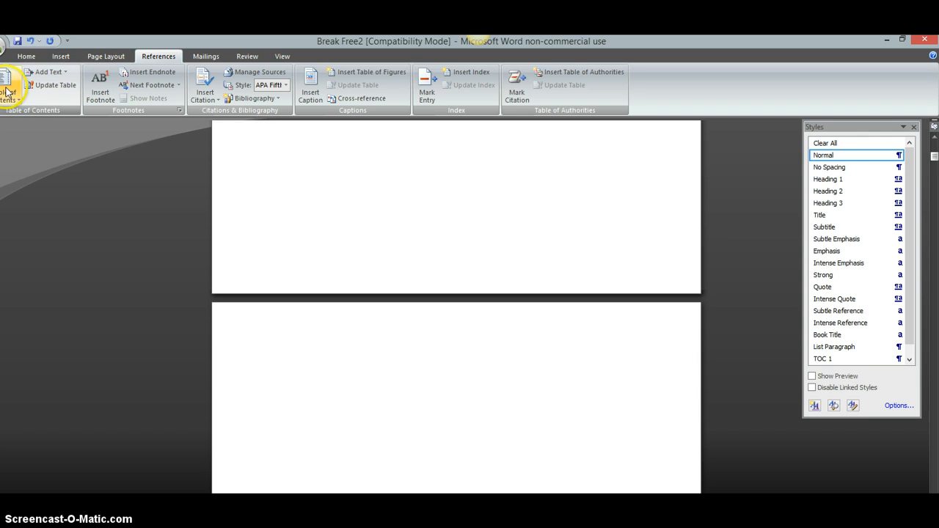
pyautogui.click(11, 85)
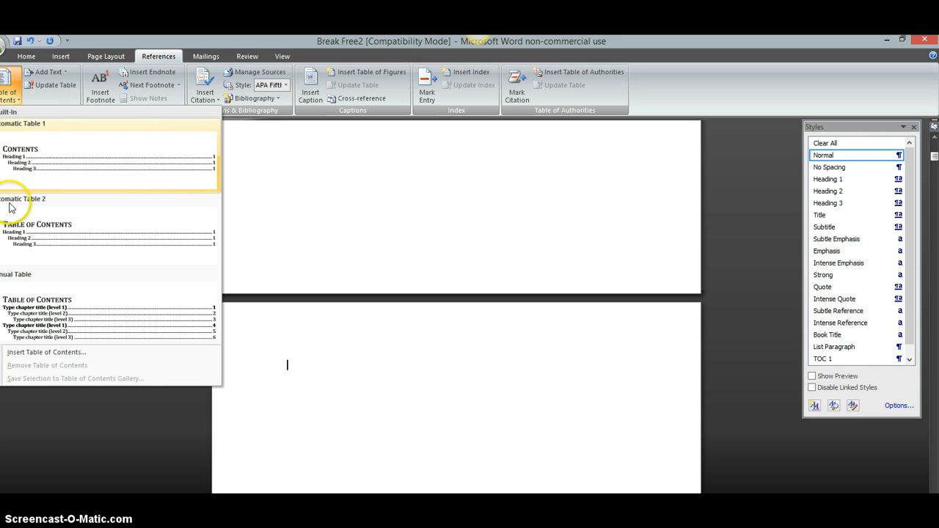
pyautogui.moveTo(46, 353)
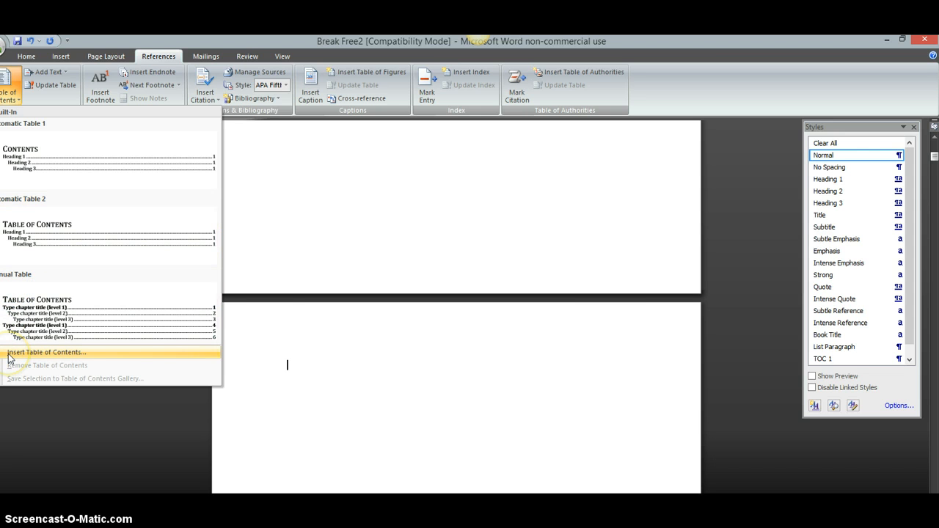
pyautogui.click(45, 353)
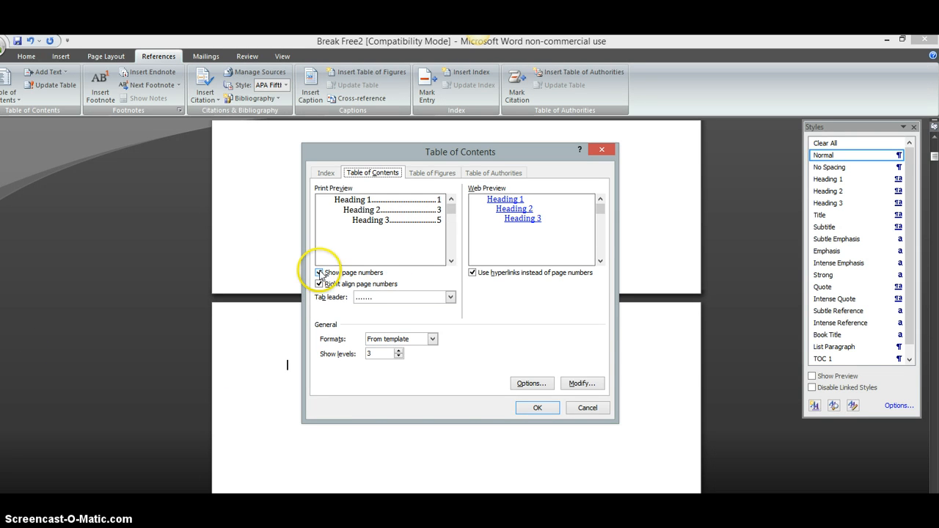
pyautogui.click(319, 272)
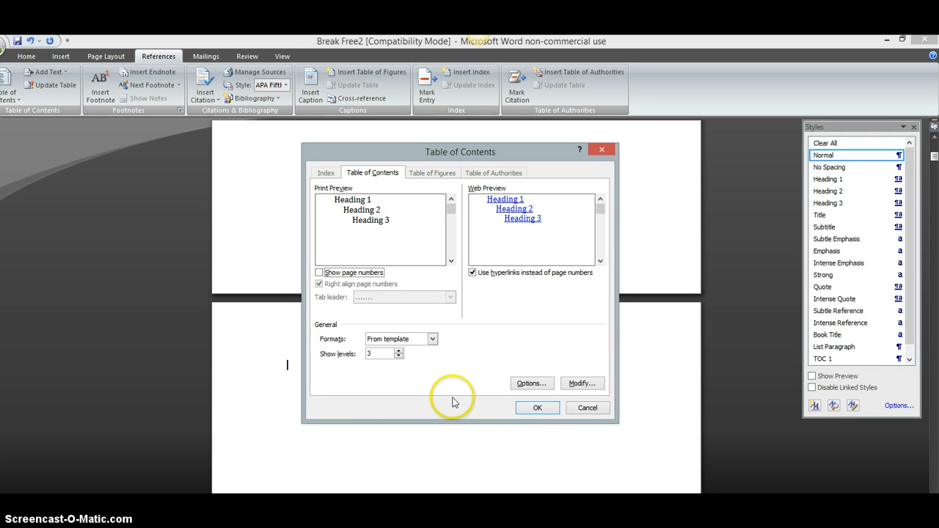
pyautogui.click(537, 407)
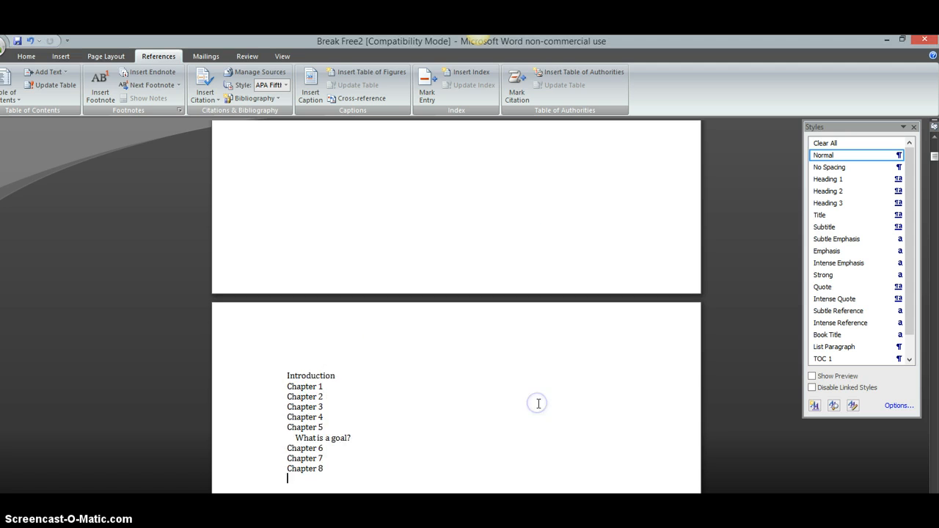
pyautogui.moveTo(339, 443)
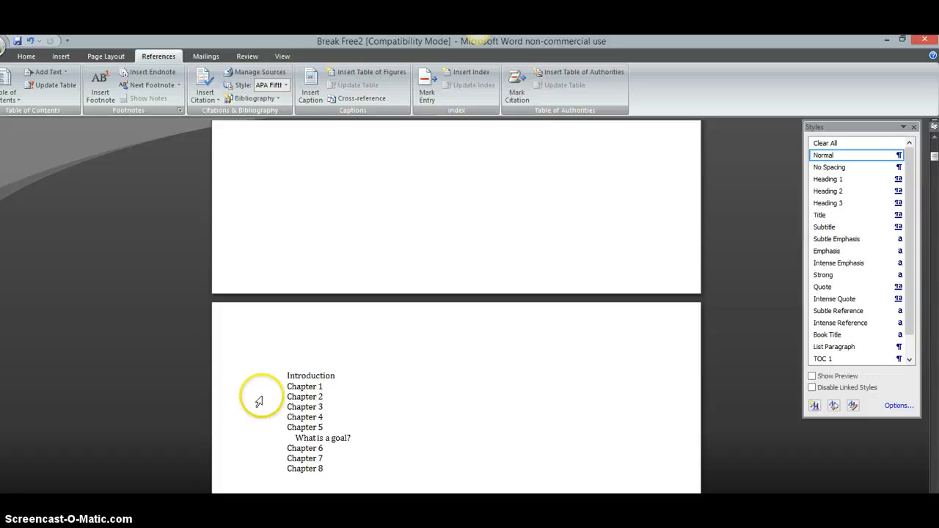
pyautogui.moveTo(304, 387)
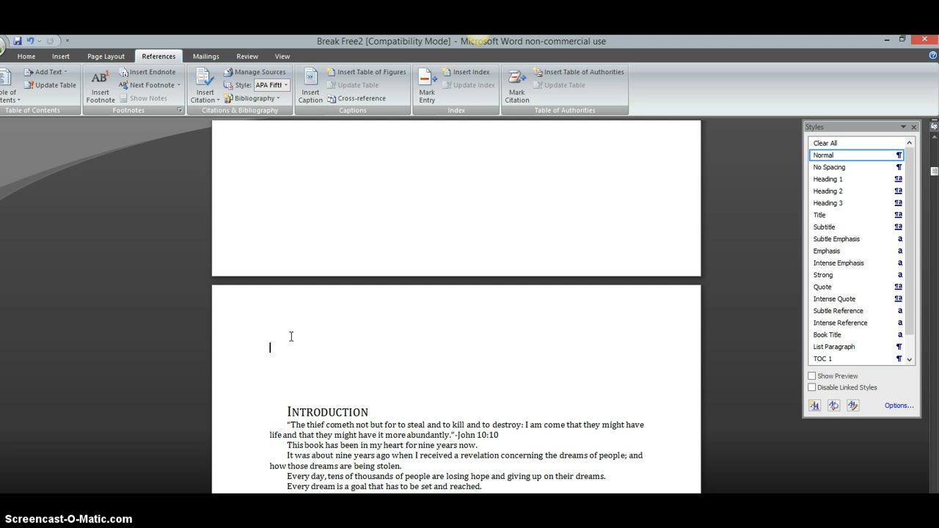
# Add the line 'For more information, click here.' above the Introduction heading.
pyautogui.write('Form')
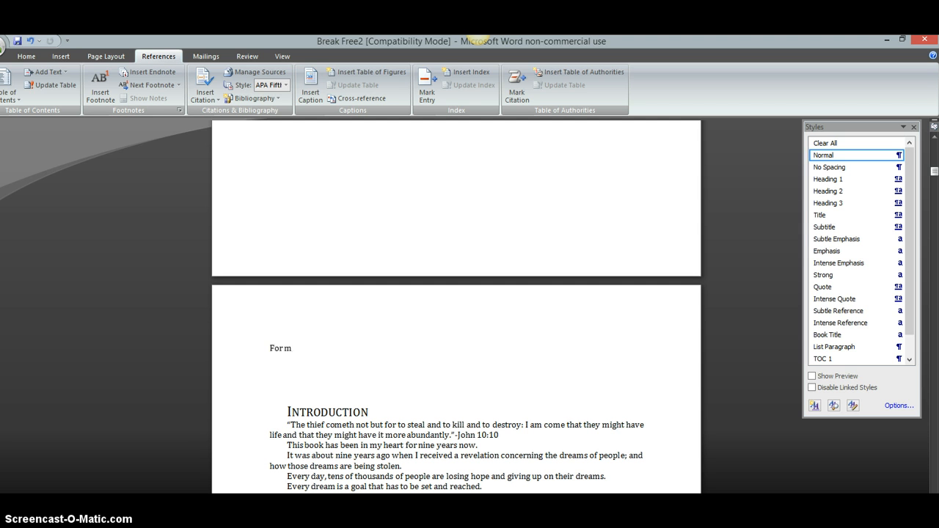
pyautogui.write('more o')
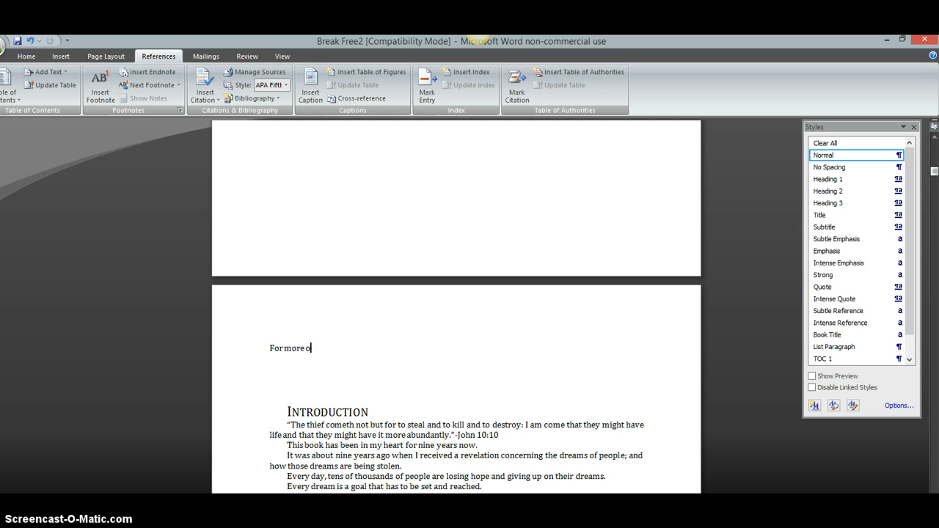
pyautogui.write('informa')
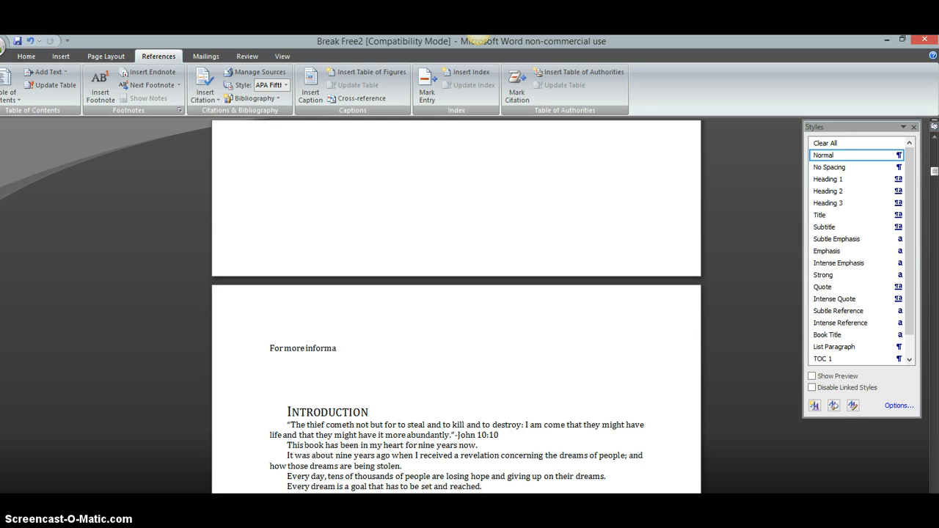
pyautogui.write('tion')
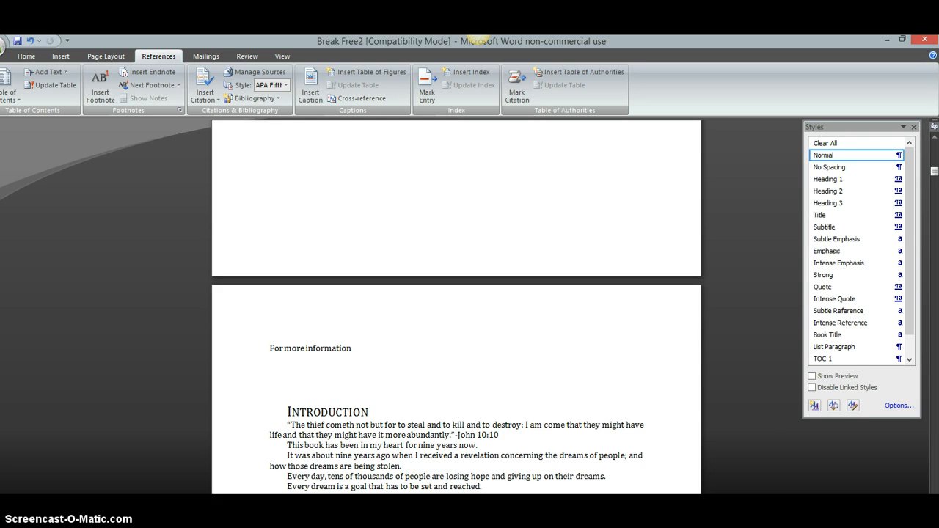
pyautogui.write(', click her')
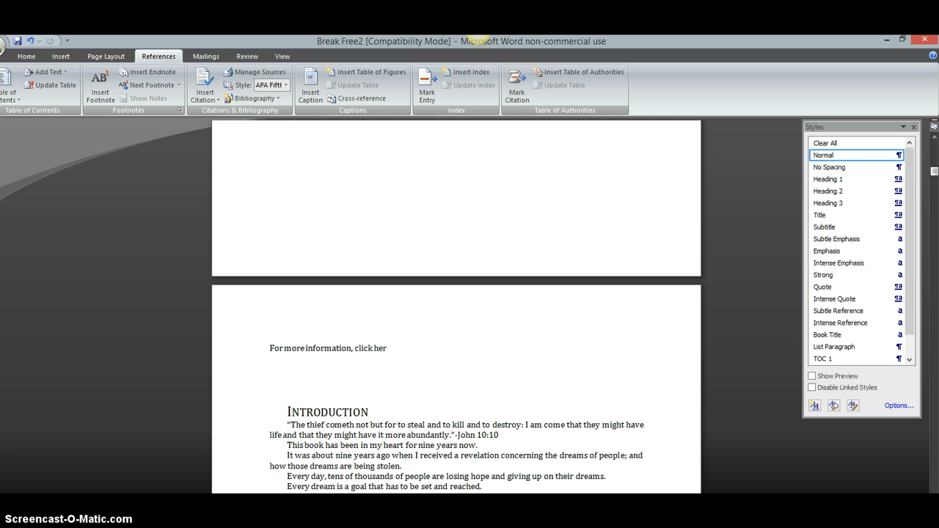
pyautogui.write('e.')
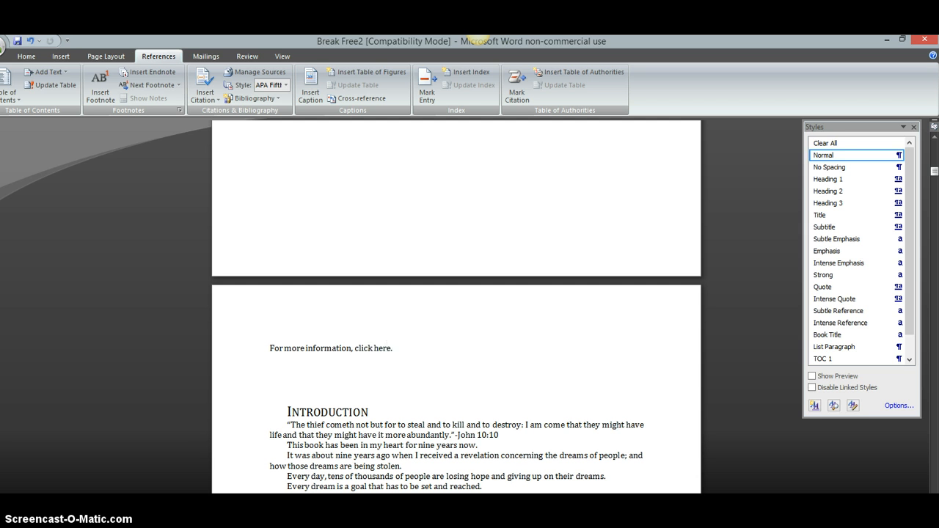
# Select the phrase 'click here' in the new line.
pyautogui.click(392, 348)
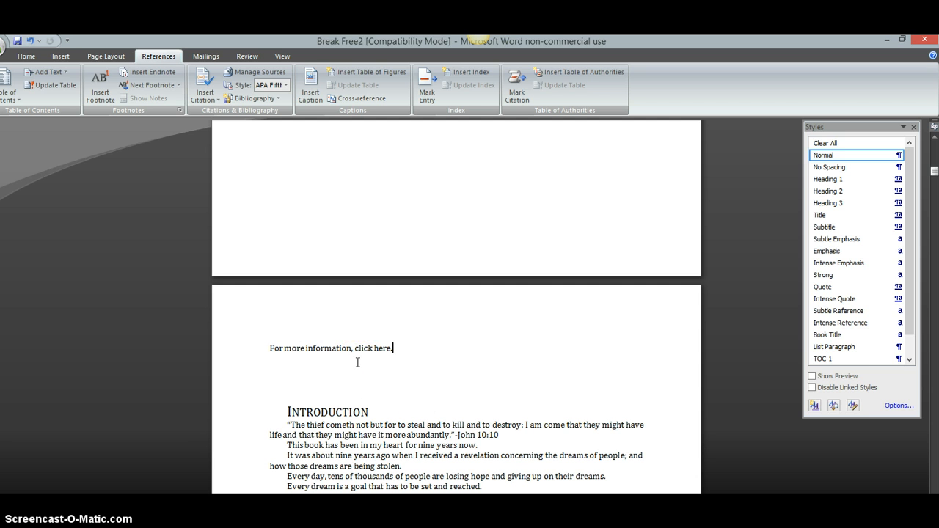
pyautogui.click(356, 356)
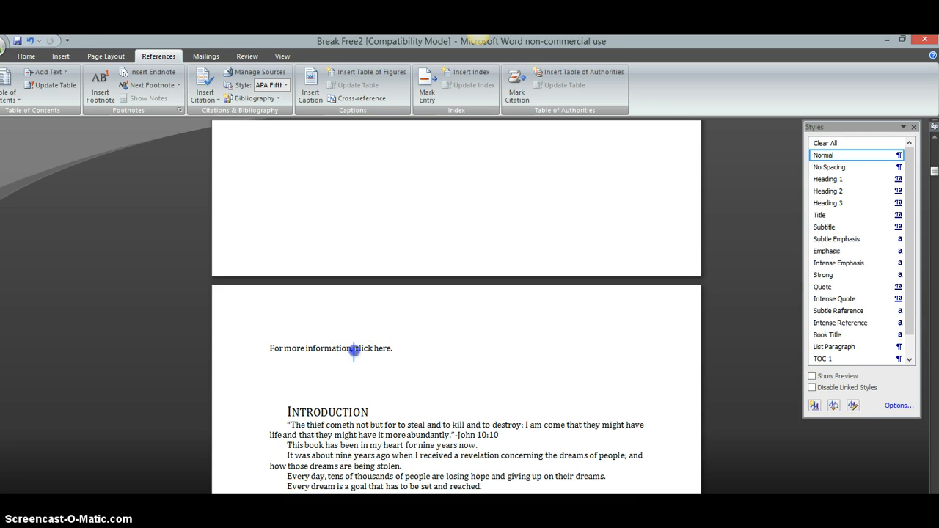
pyautogui.doubleClick(372, 348)
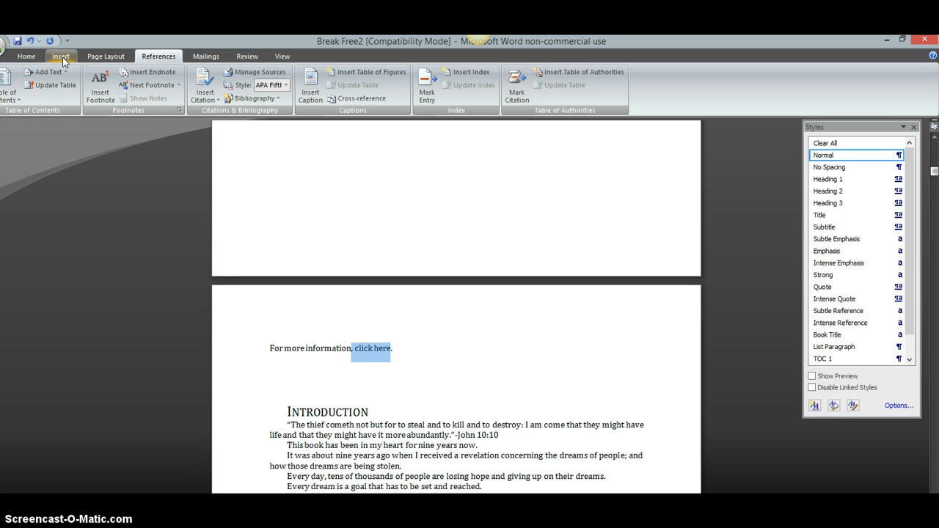
pyautogui.click(60, 56)
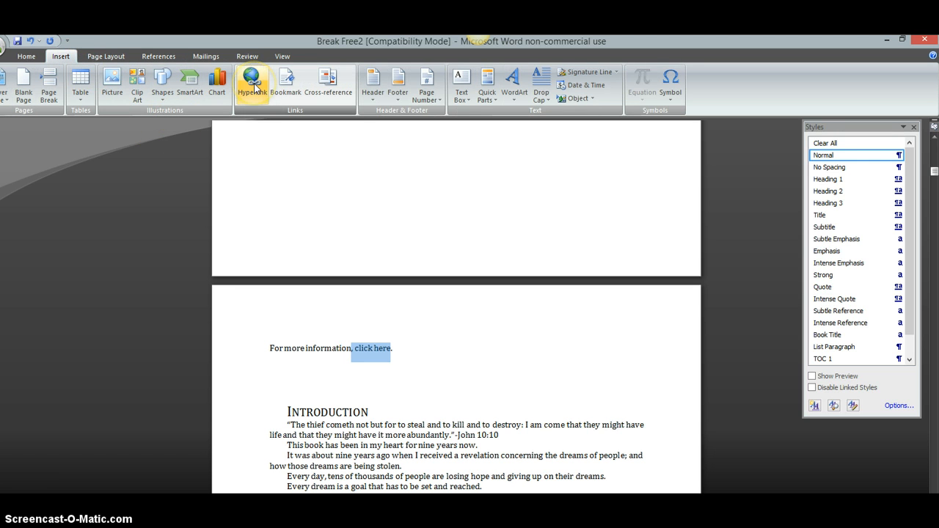
pyautogui.click(252, 80)
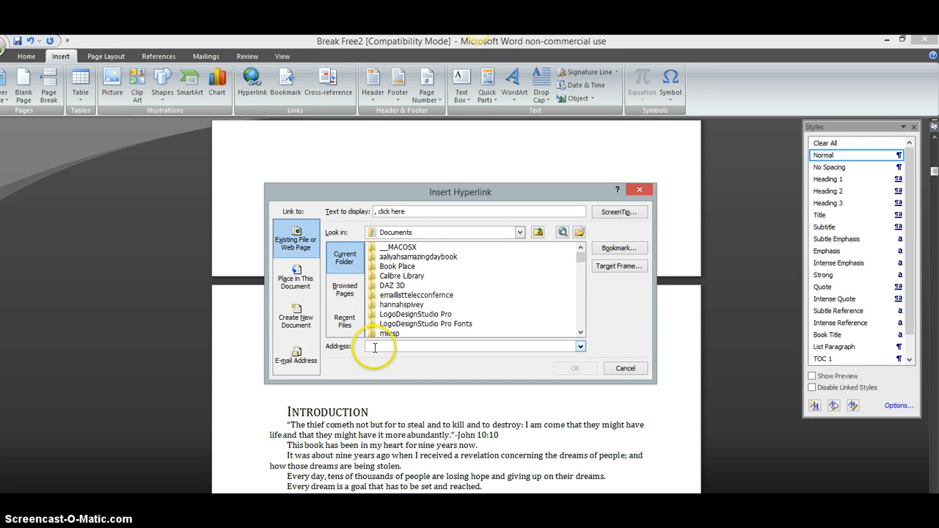
pyautogui.write('http://www.sandranpeoples.com/')
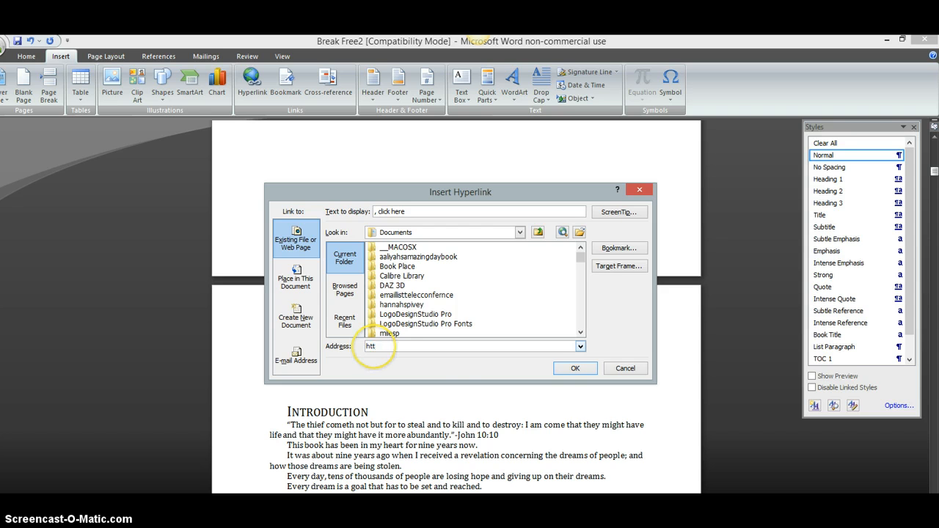
pyautogui.write('http://www.sandranpeoples.com/')
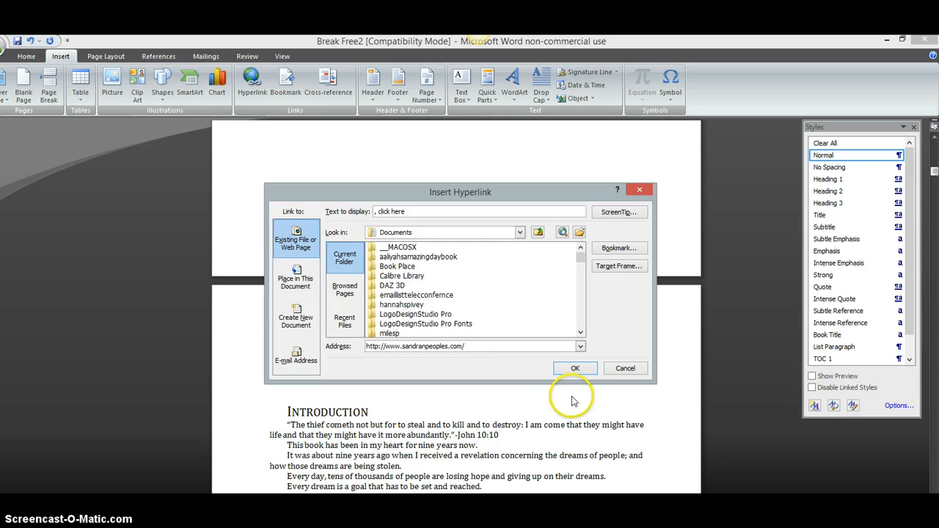
pyautogui.click(575, 367)
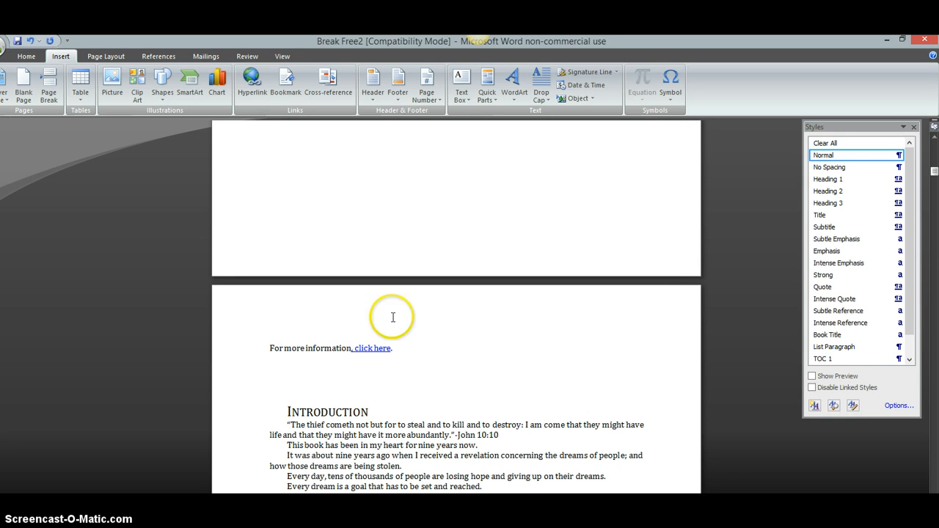
pyautogui.moveTo(372, 348)
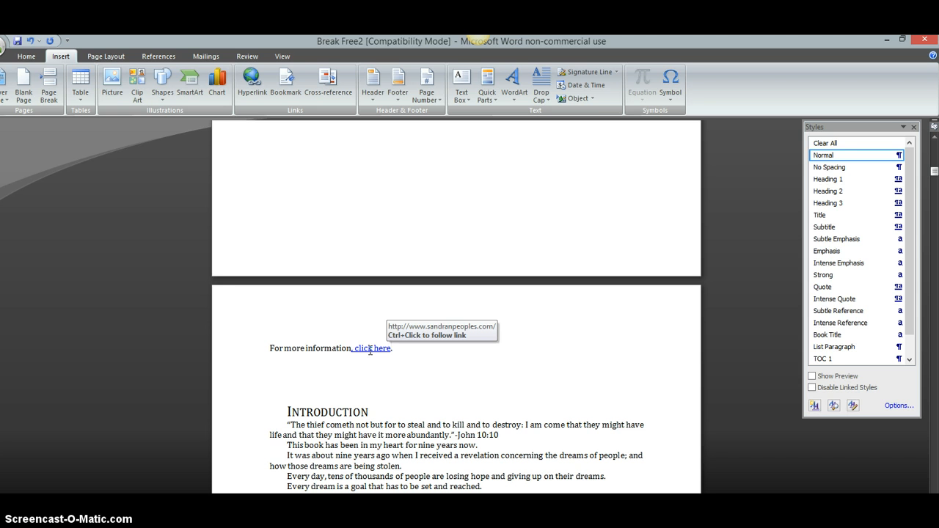
# Deselect the link, return to the Home commands and scroll up to the title page.
pyautogui.click(390, 348)
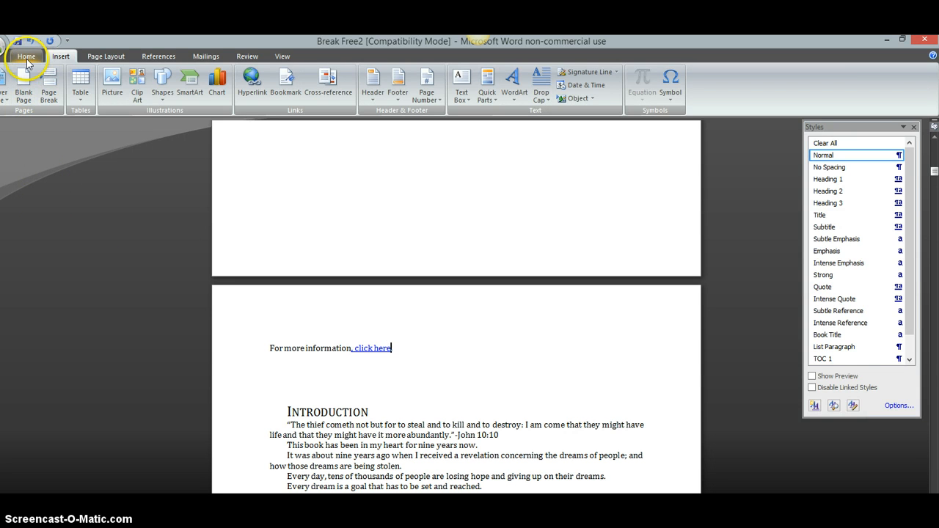
pyautogui.click(26, 56)
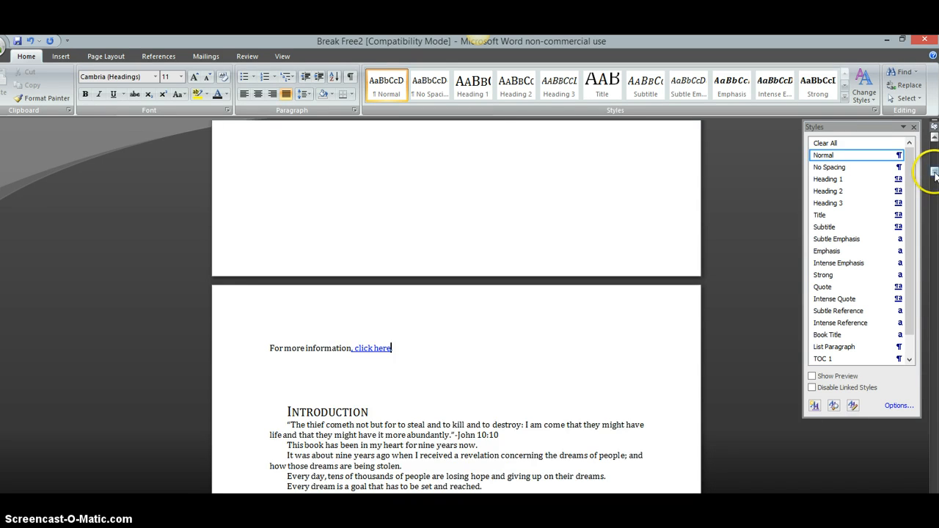
pyautogui.scroll(3)
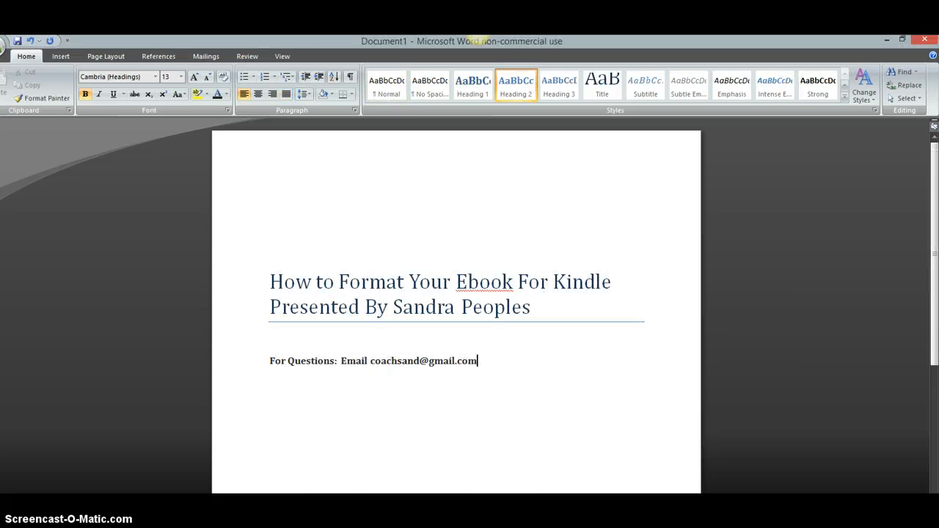
pyautogui.moveTo(489, 368)
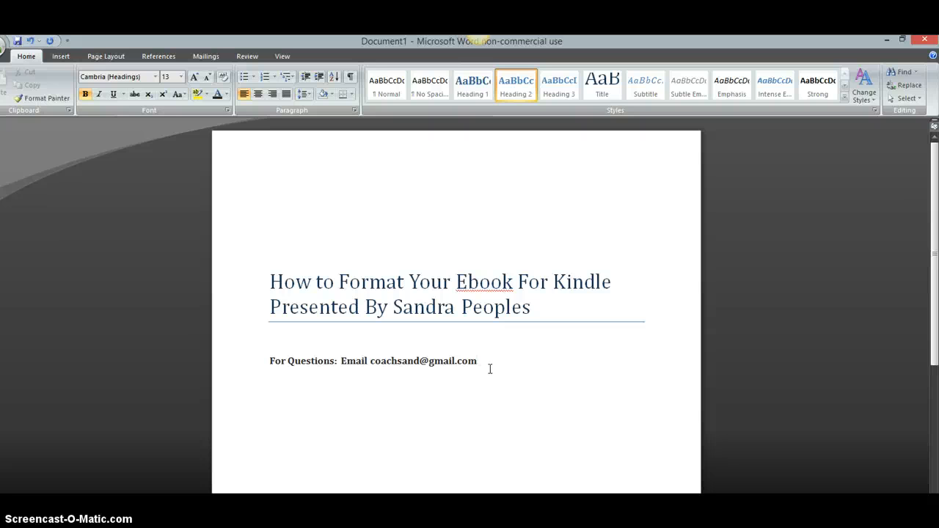
# Place the insertion point at the end of the title page's contact line.
pyautogui.click(477, 361)
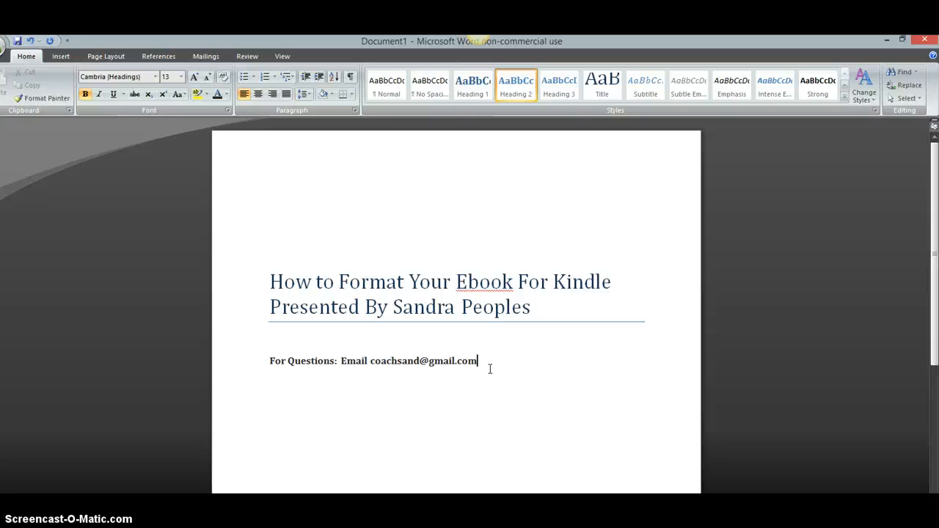